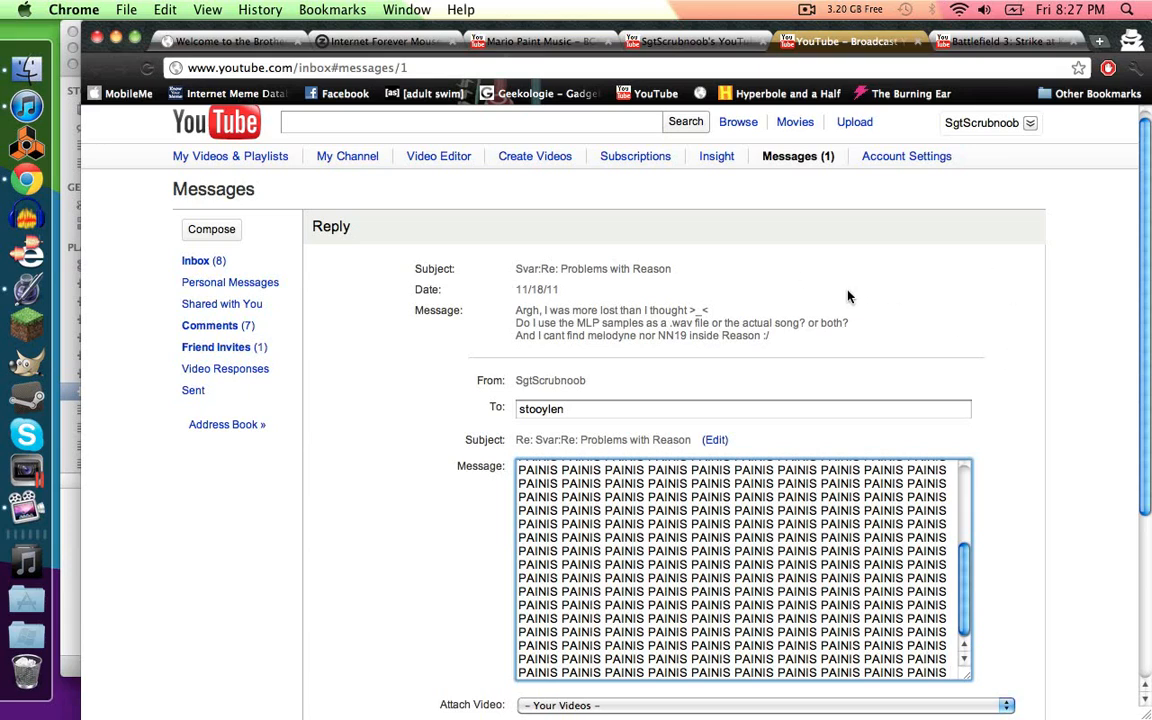
Launch Reason from the Dock and dismiss the MIDI input warning so the last song loads.
click(540, 408)
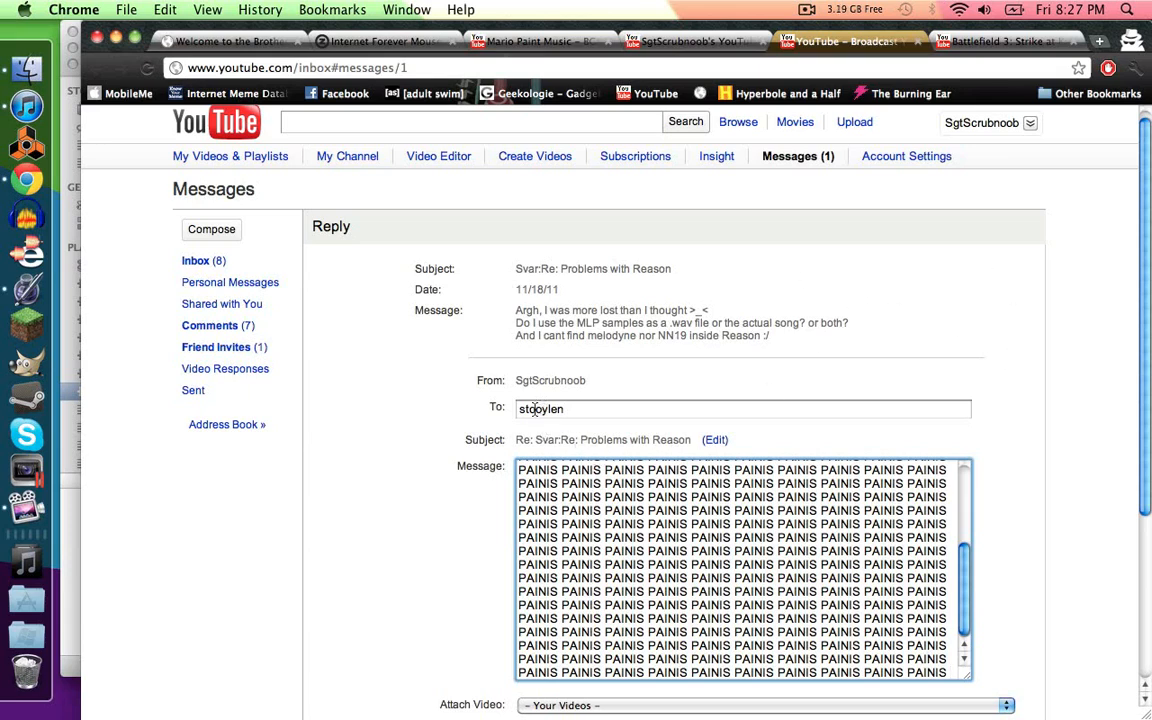
mouse_move(42, 140)
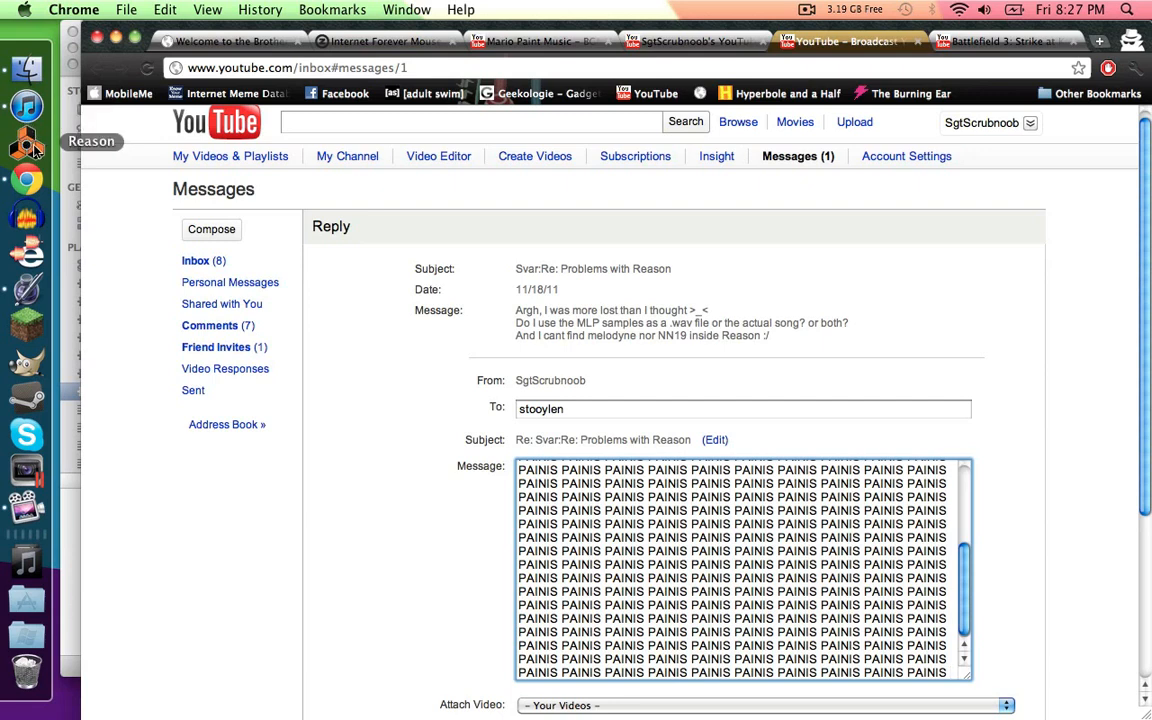
mouse_move(450, 400)
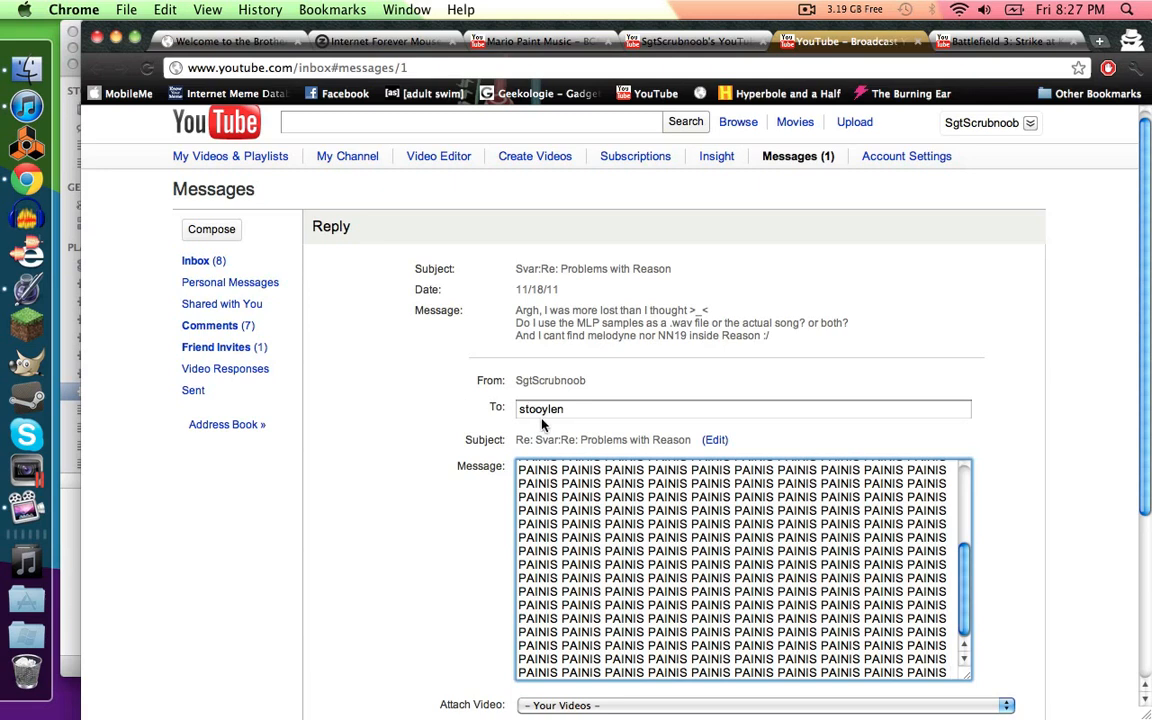
mouse_move(568, 430)
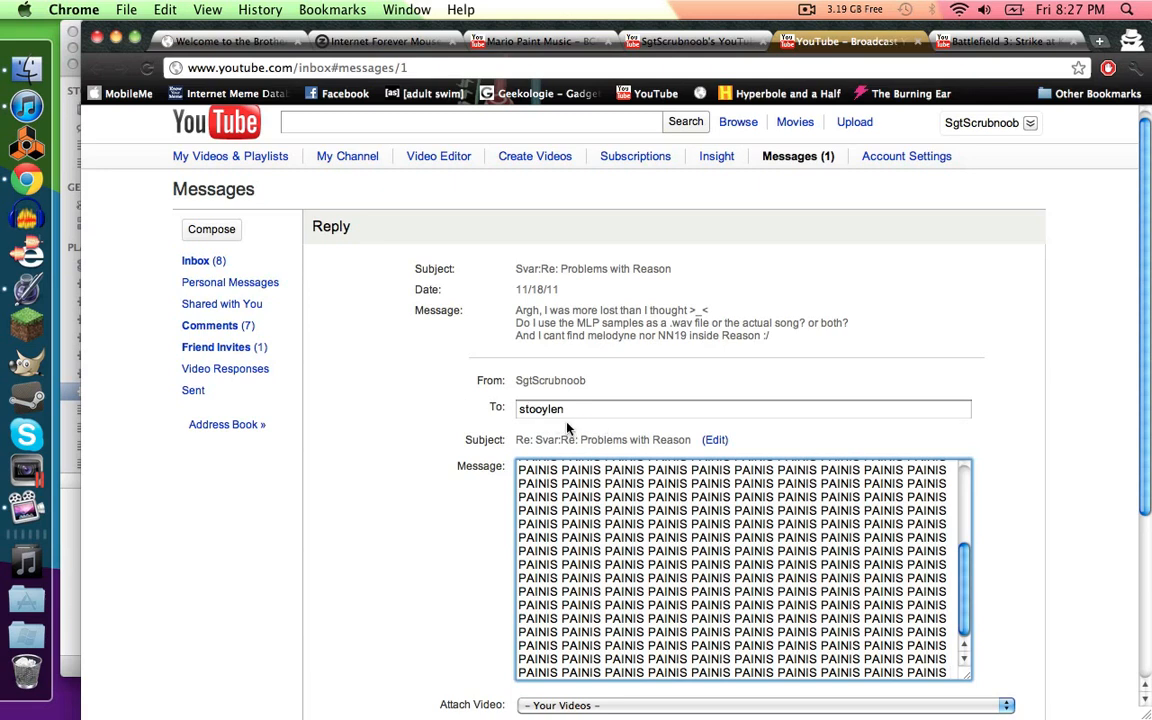
mouse_move(24, 144)
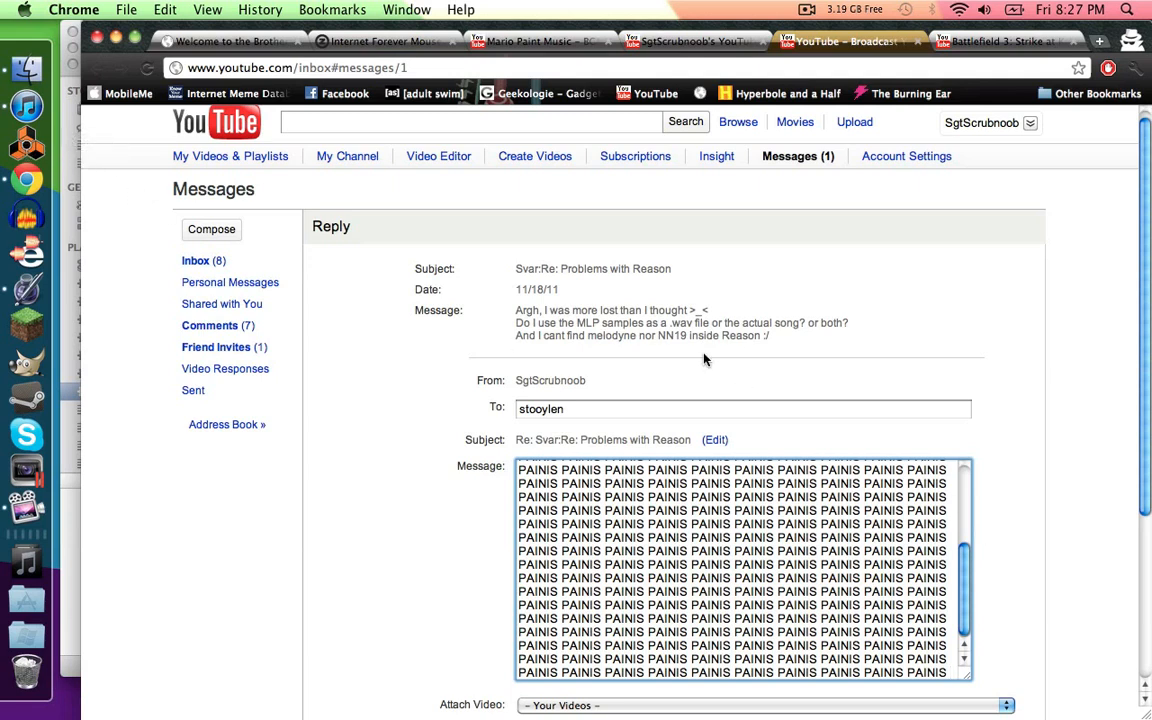
mouse_move(52, 128)
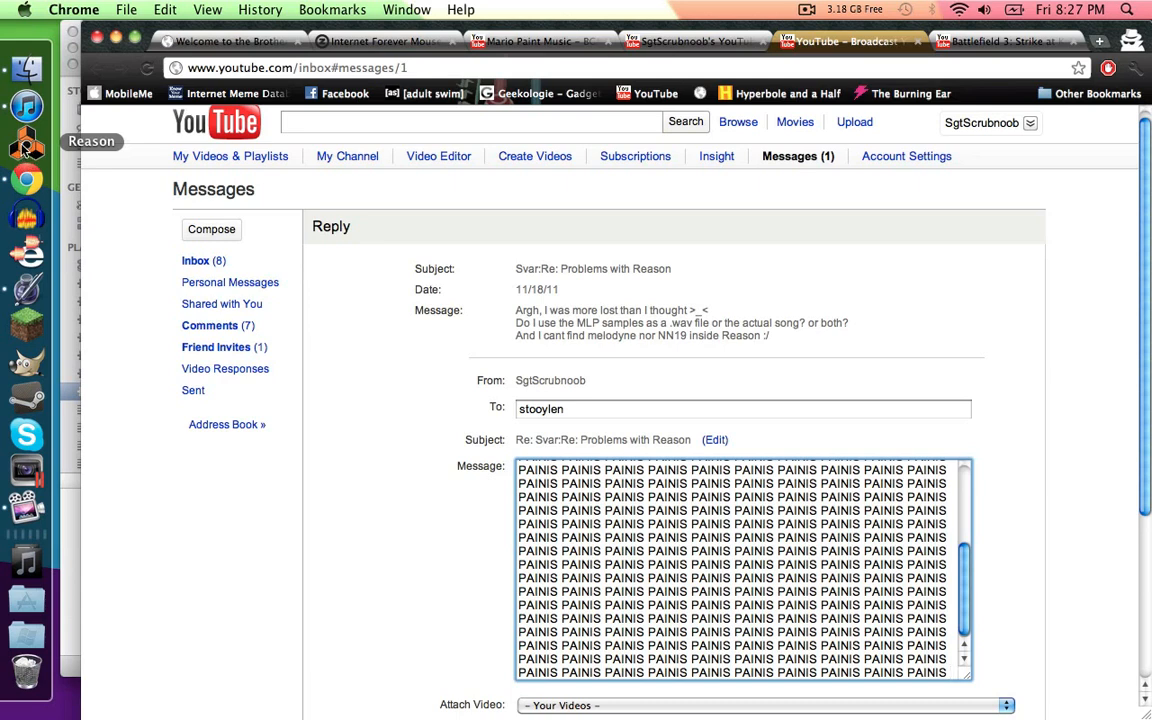
click(26, 144)
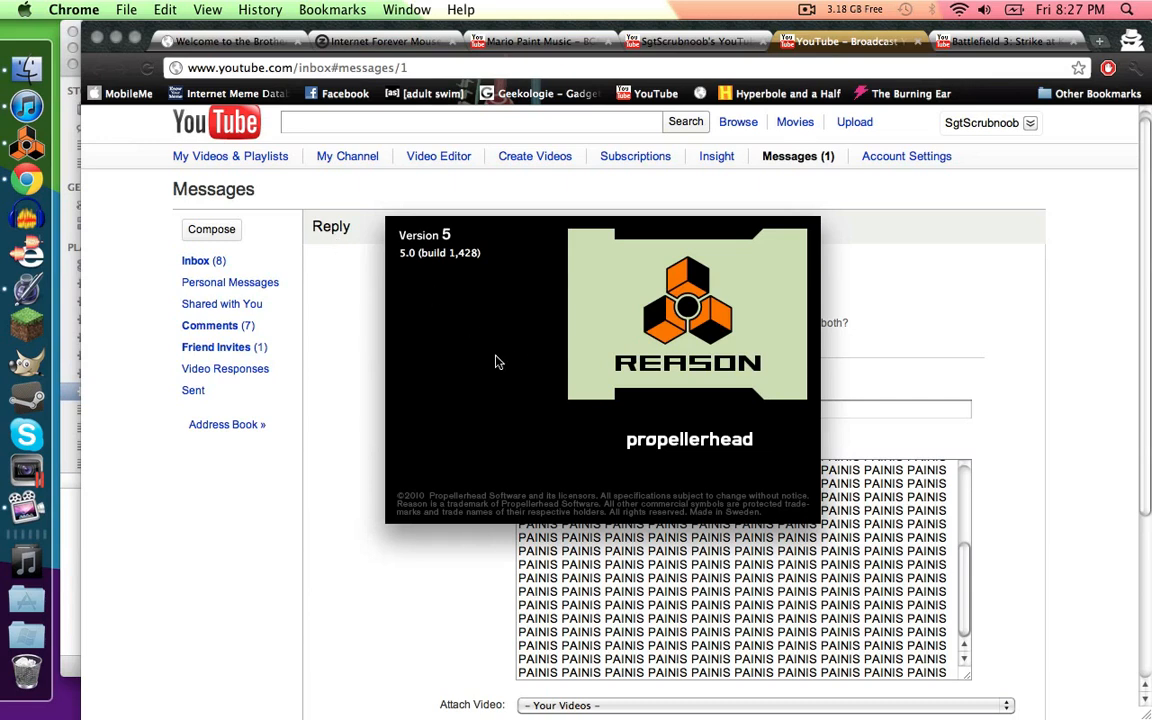
mouse_move(640, 404)
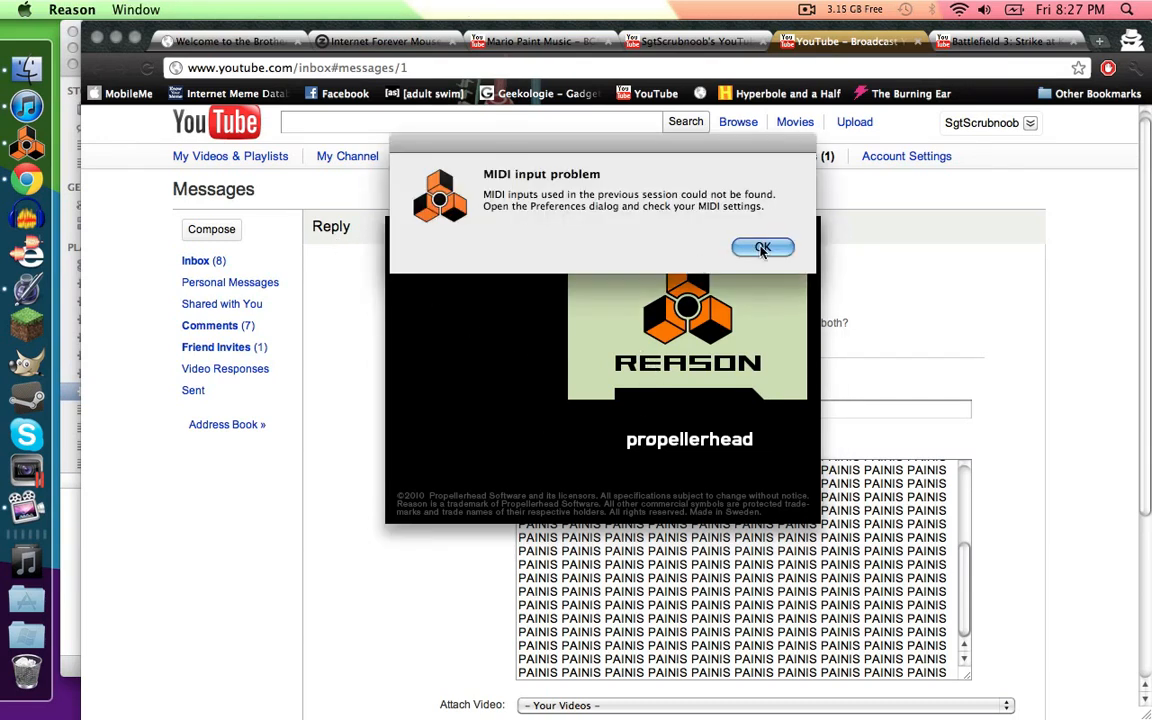
click(762, 248)
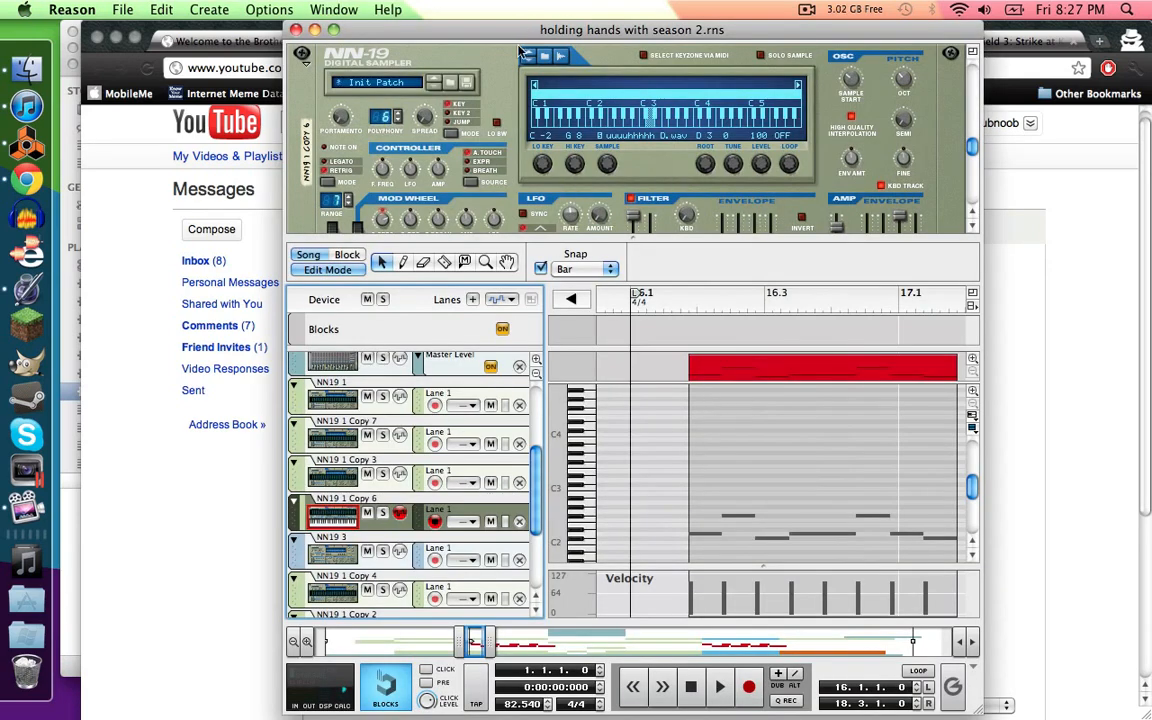
Create a new empty song via File > New.
click(122, 8)
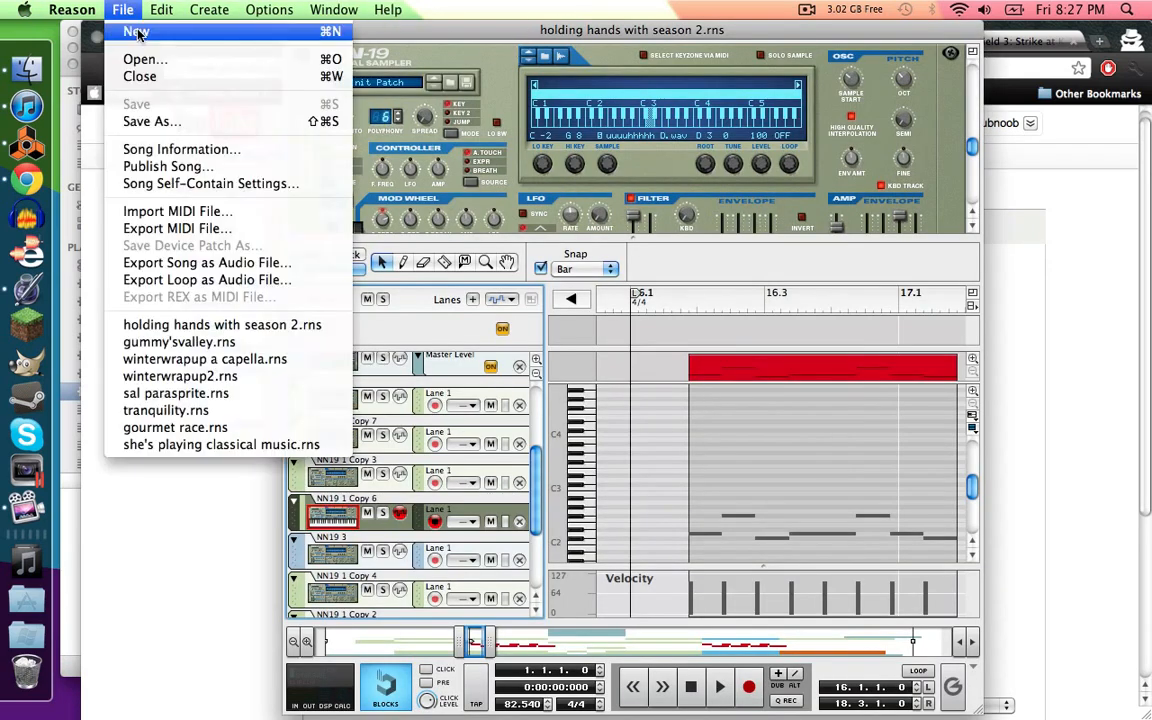
click(136, 32)
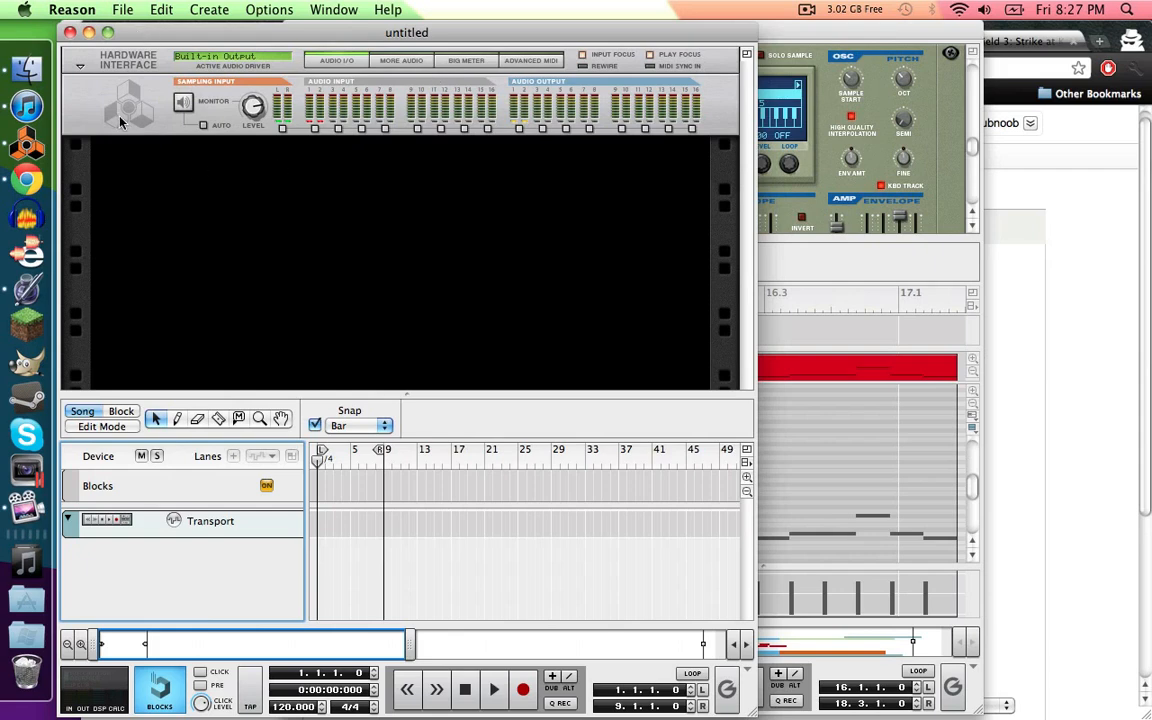
mouse_move(332, 198)
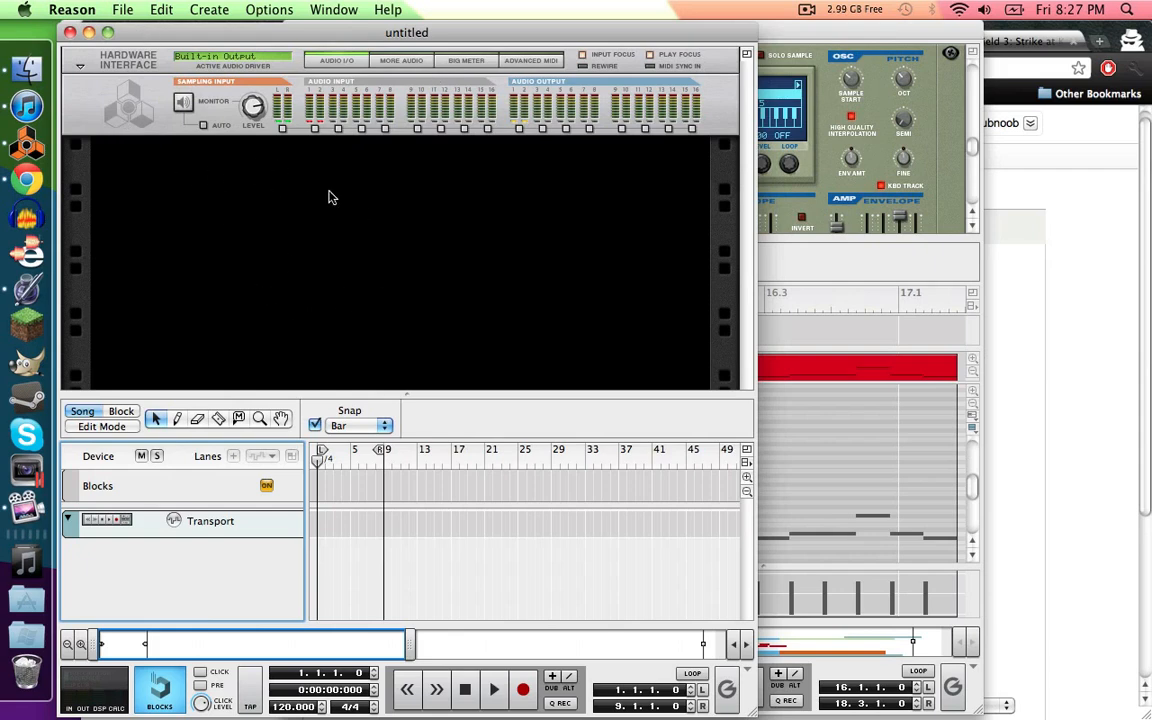
mouse_move(658, 336)
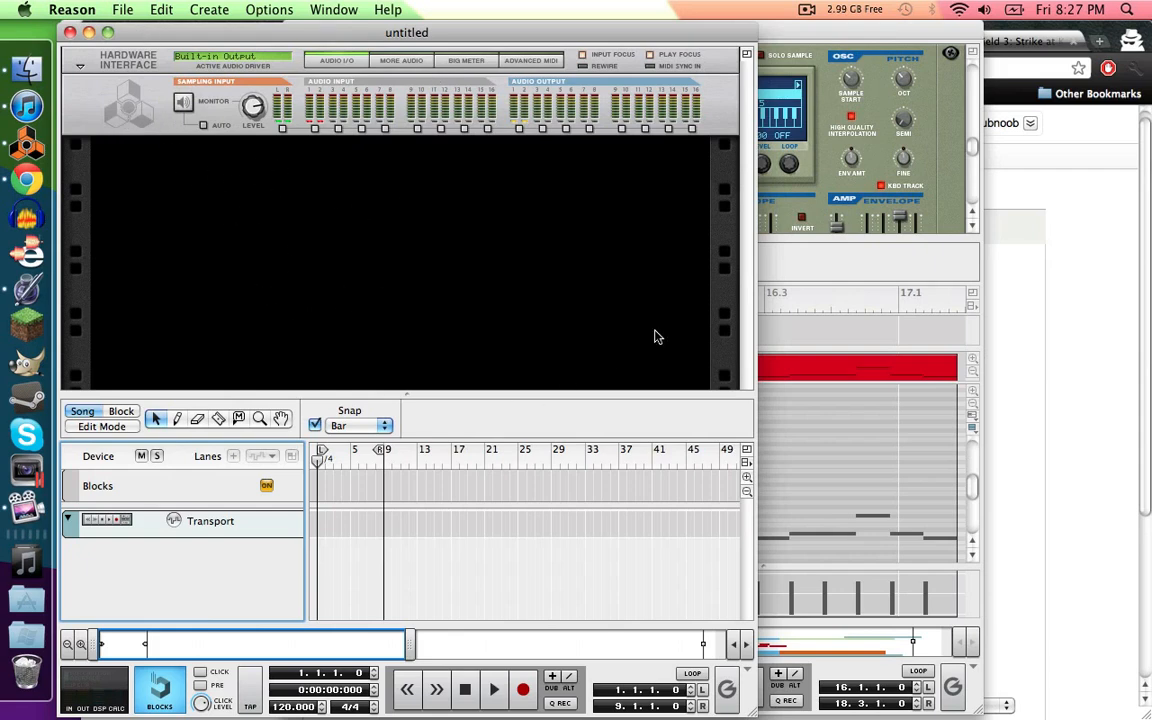
Add a Mixer 14:2 to the empty rack from the Create menu.
right_click(140, 110)
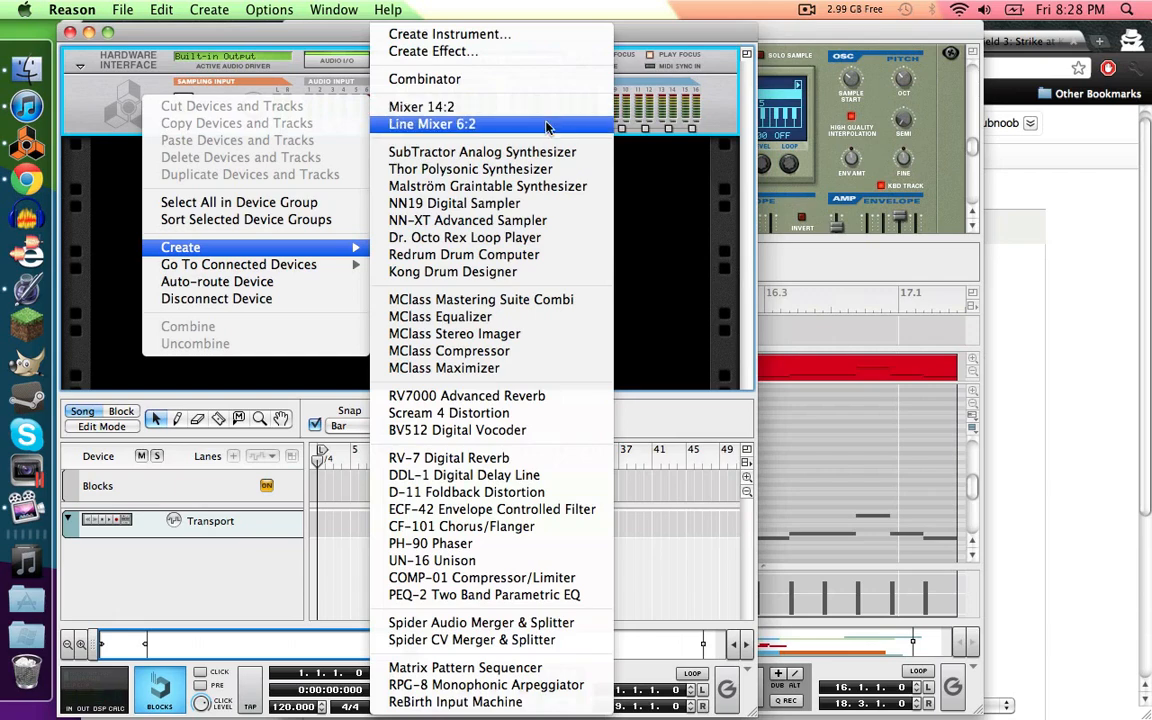
mouse_move(420, 108)
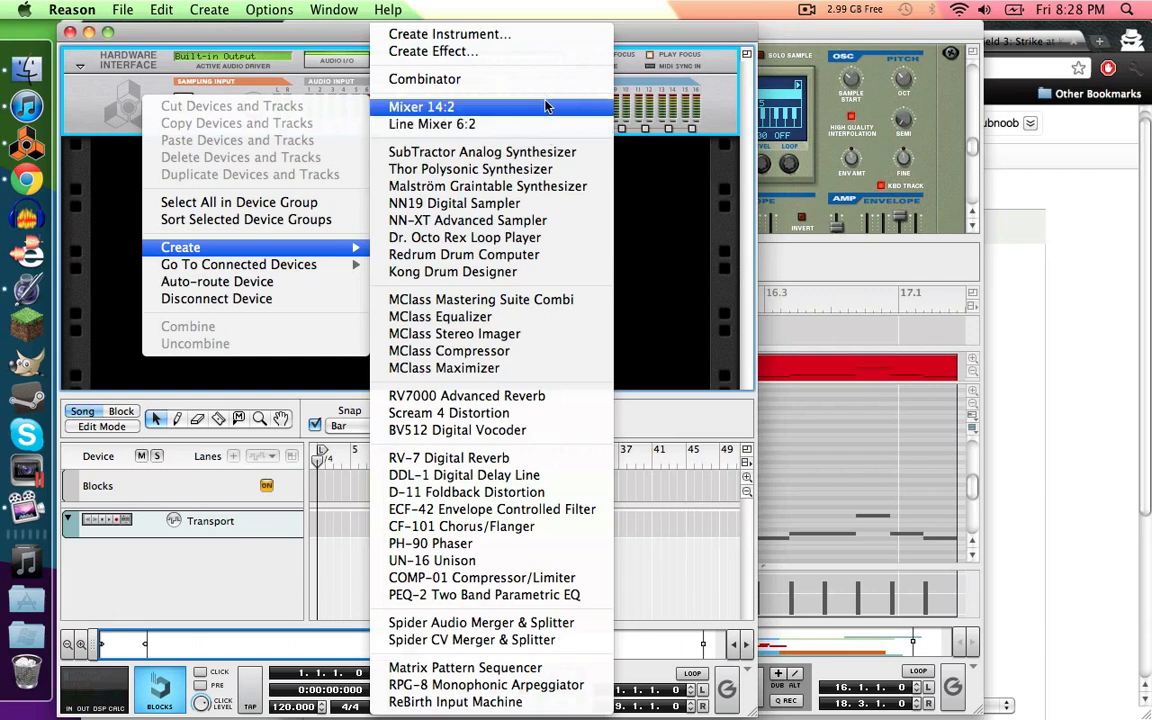
click(420, 108)
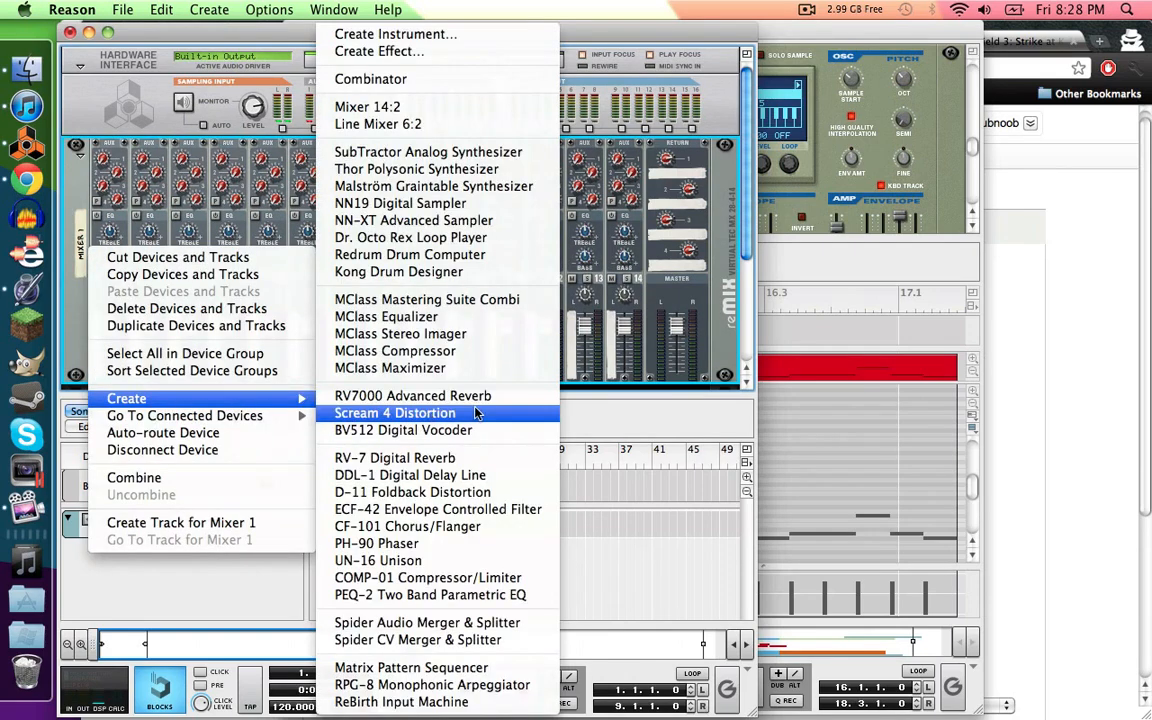
mouse_move(436, 526)
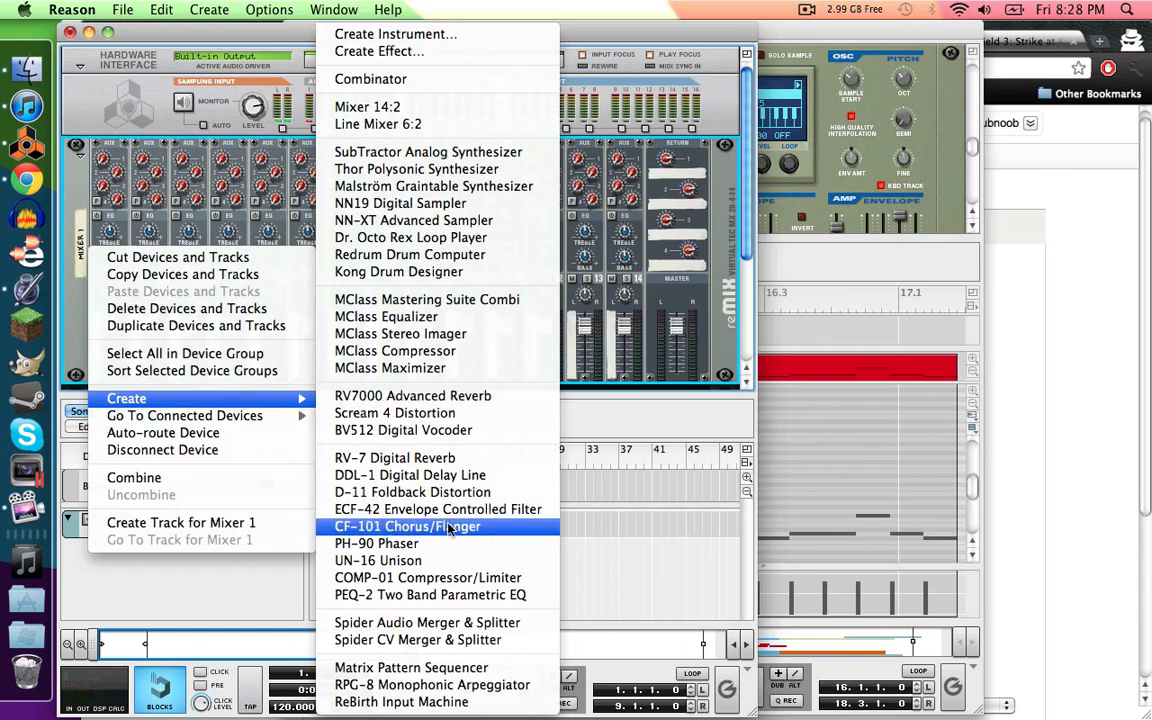
mouse_move(428, 576)
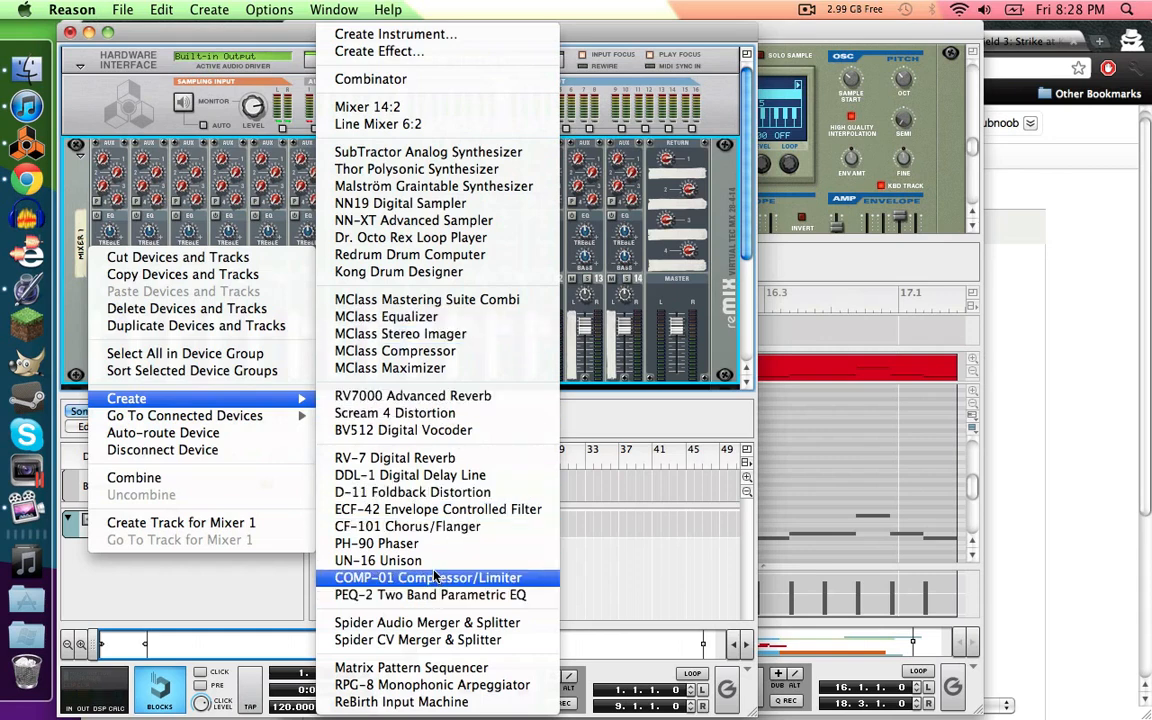
mouse_move(436, 510)
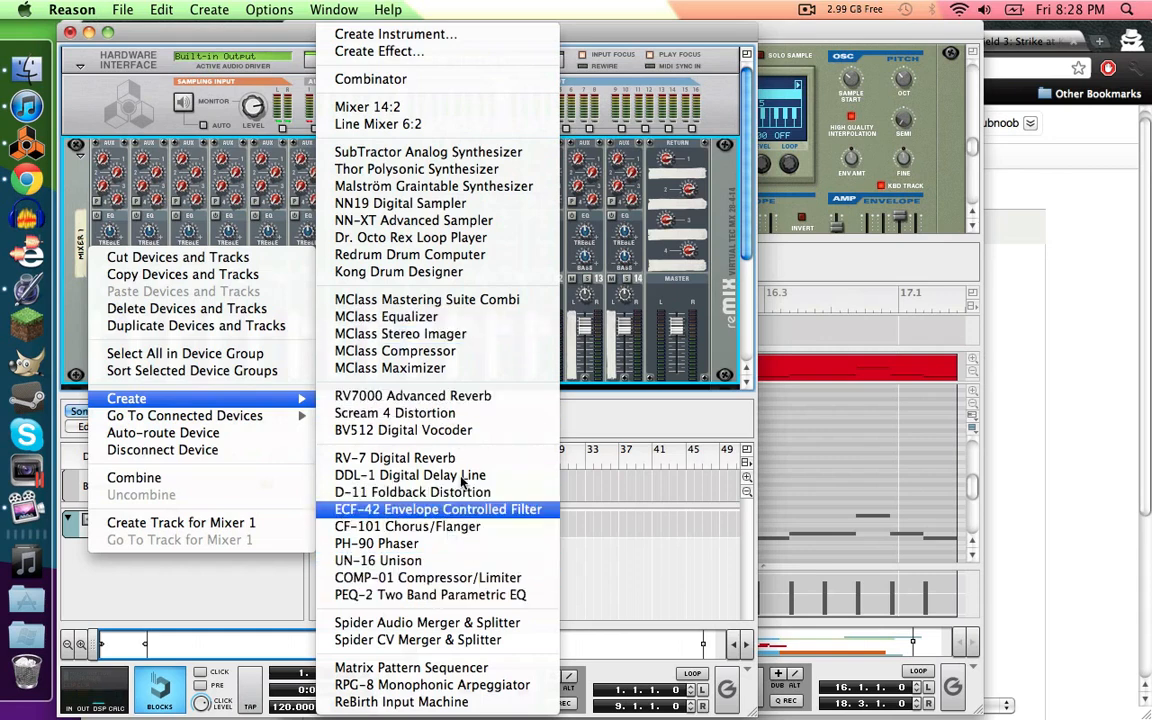
mouse_move(420, 388)
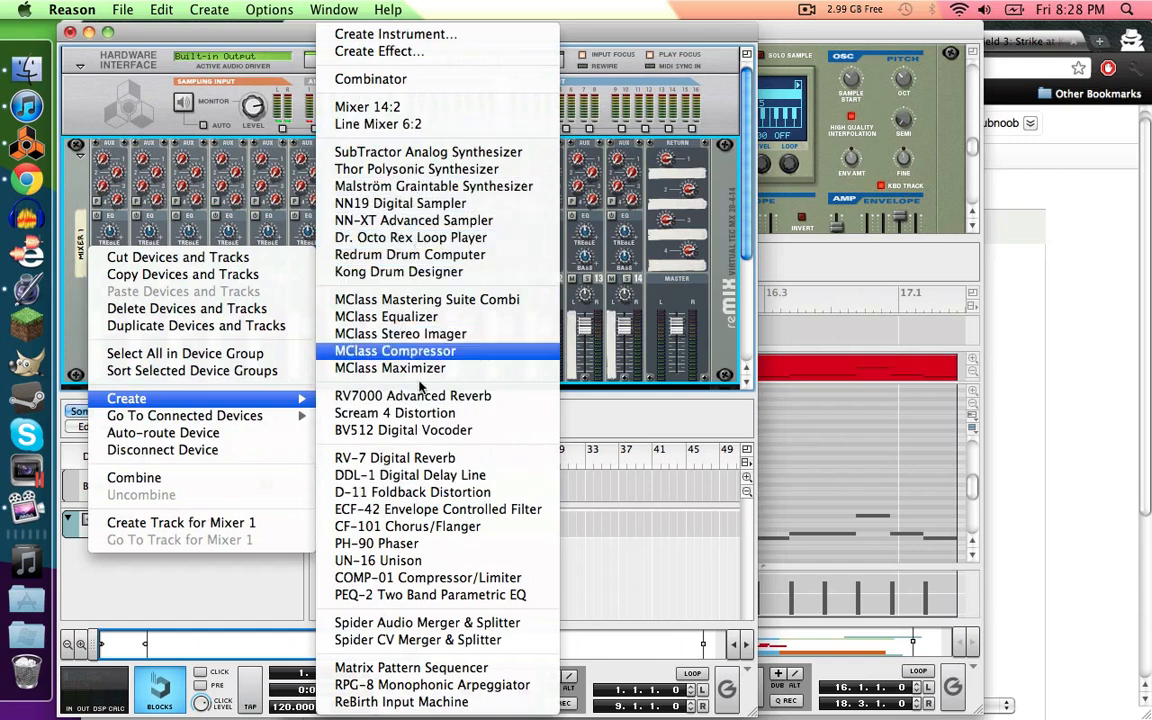
mouse_move(428, 578)
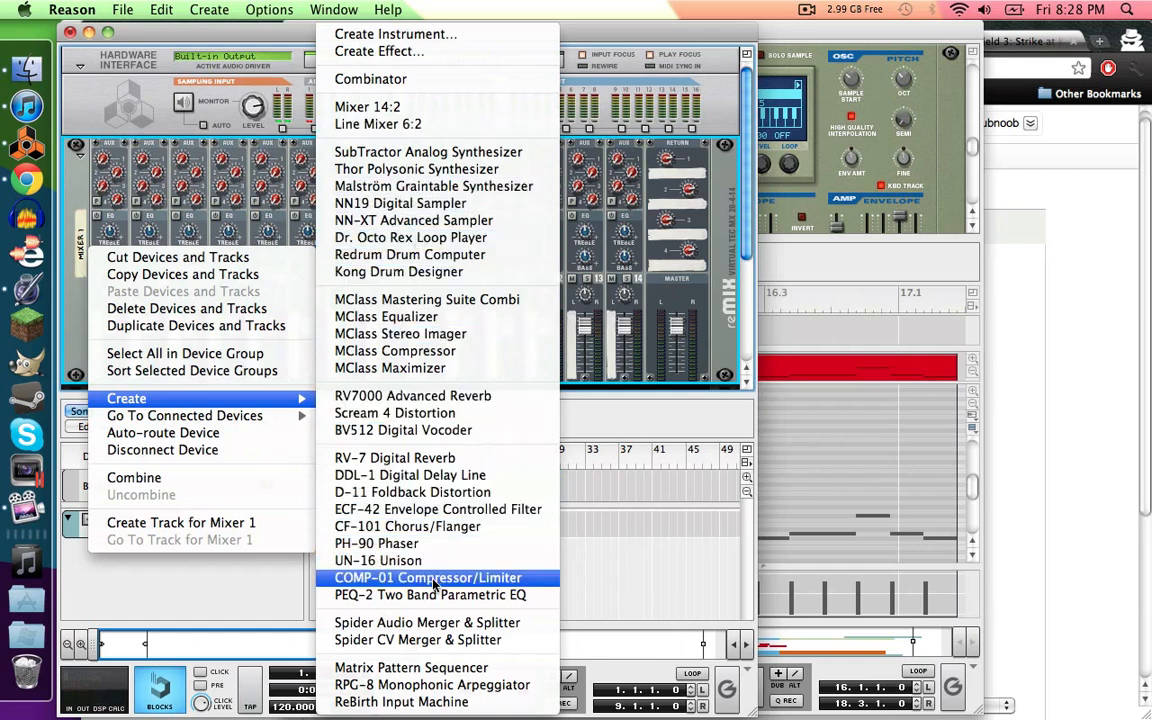
mouse_move(400, 204)
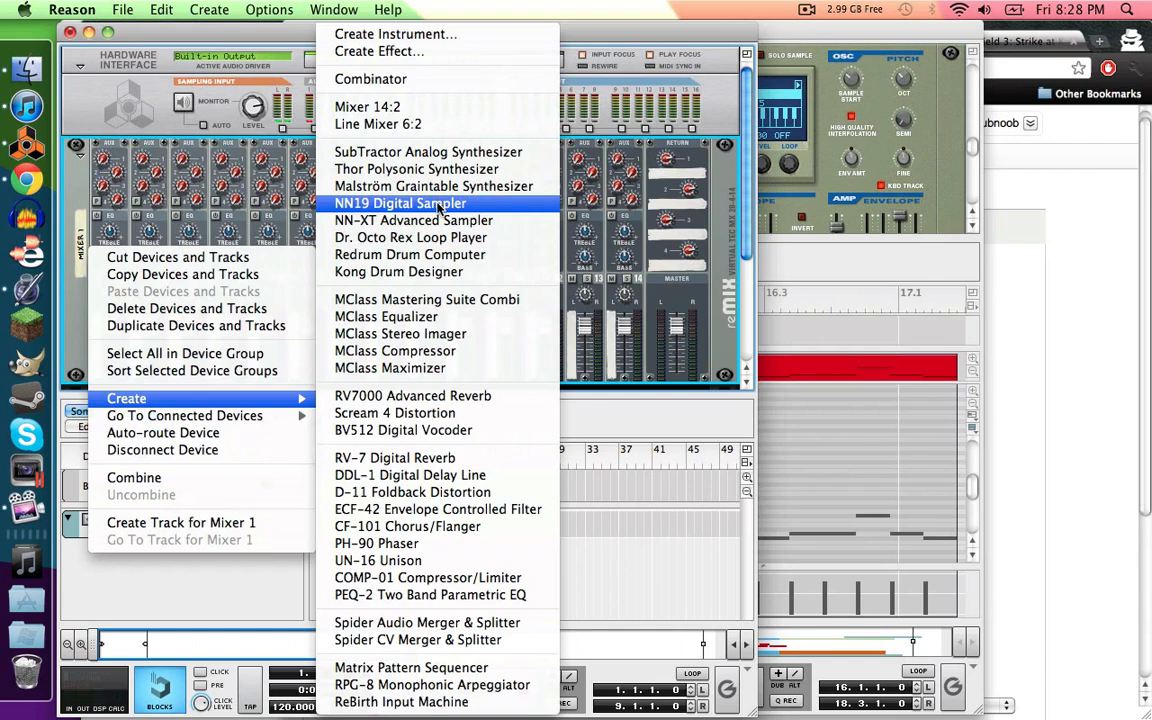
Add an NN-19 Digital Sampler to the rack.
click(400, 204)
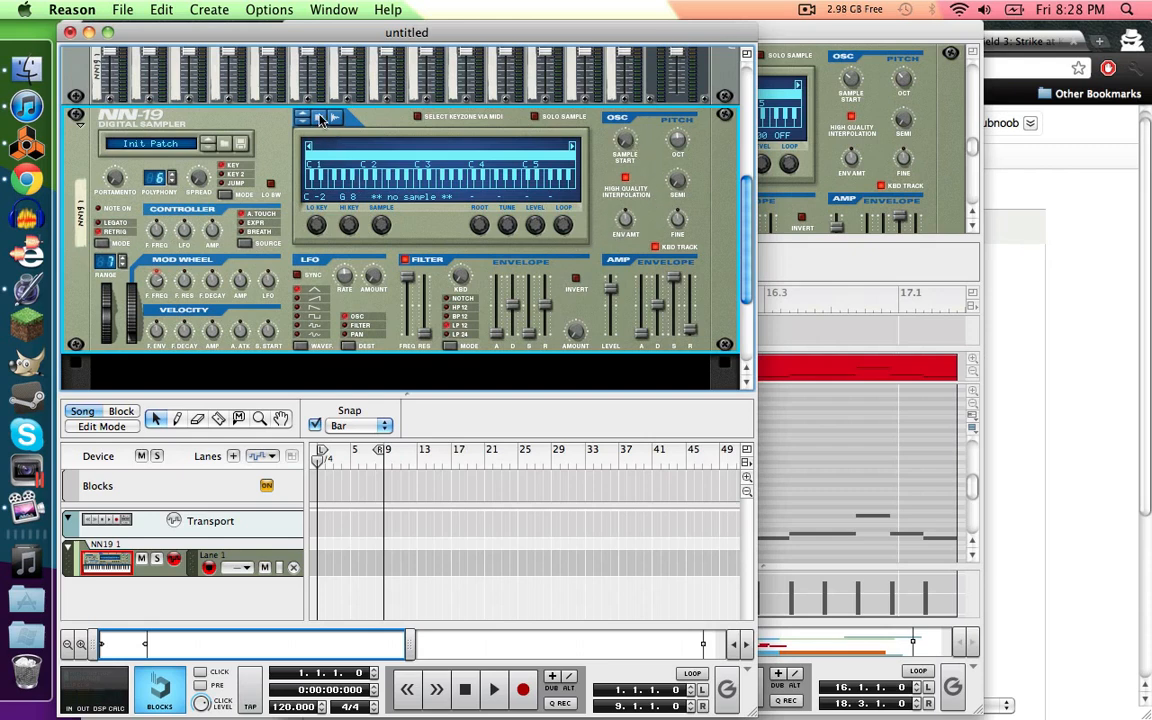
mouse_move(320, 120)
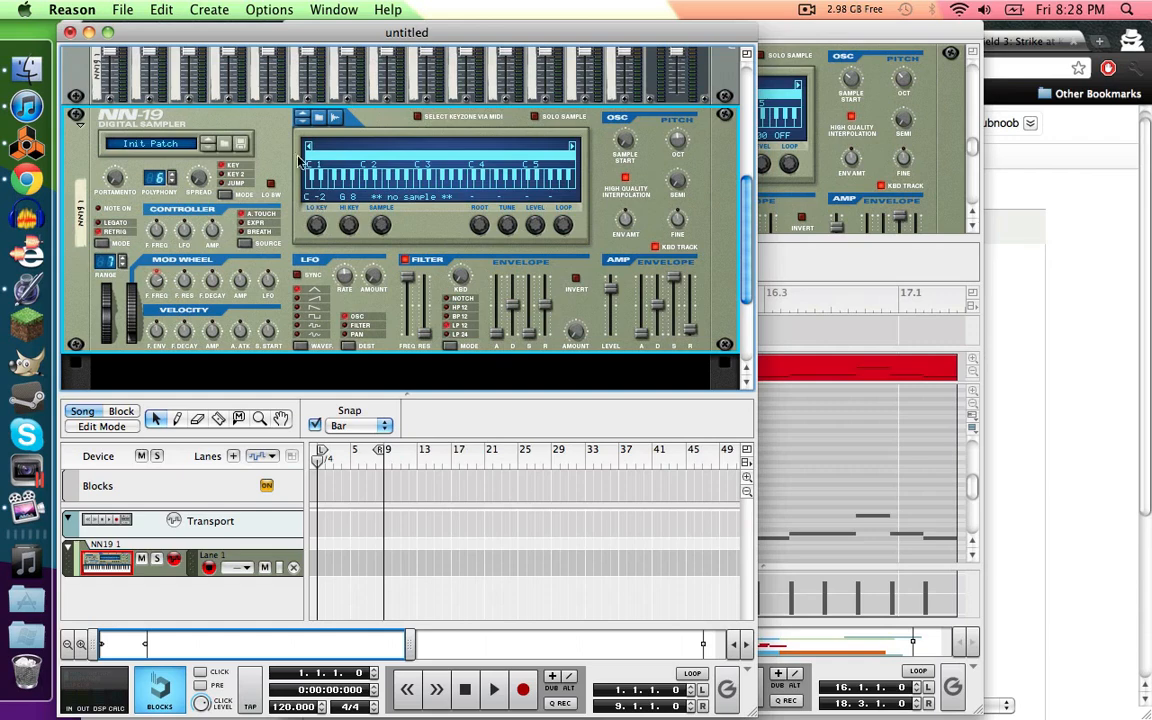
mouse_move(276, 144)
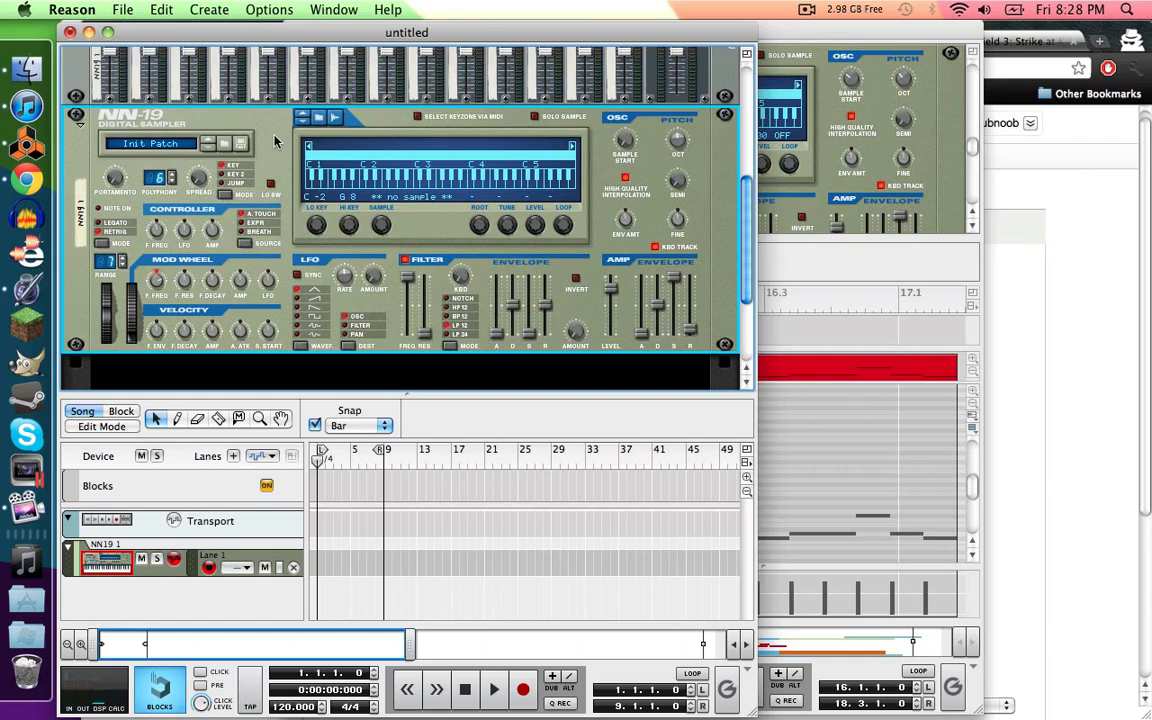
right_click(270, 140)
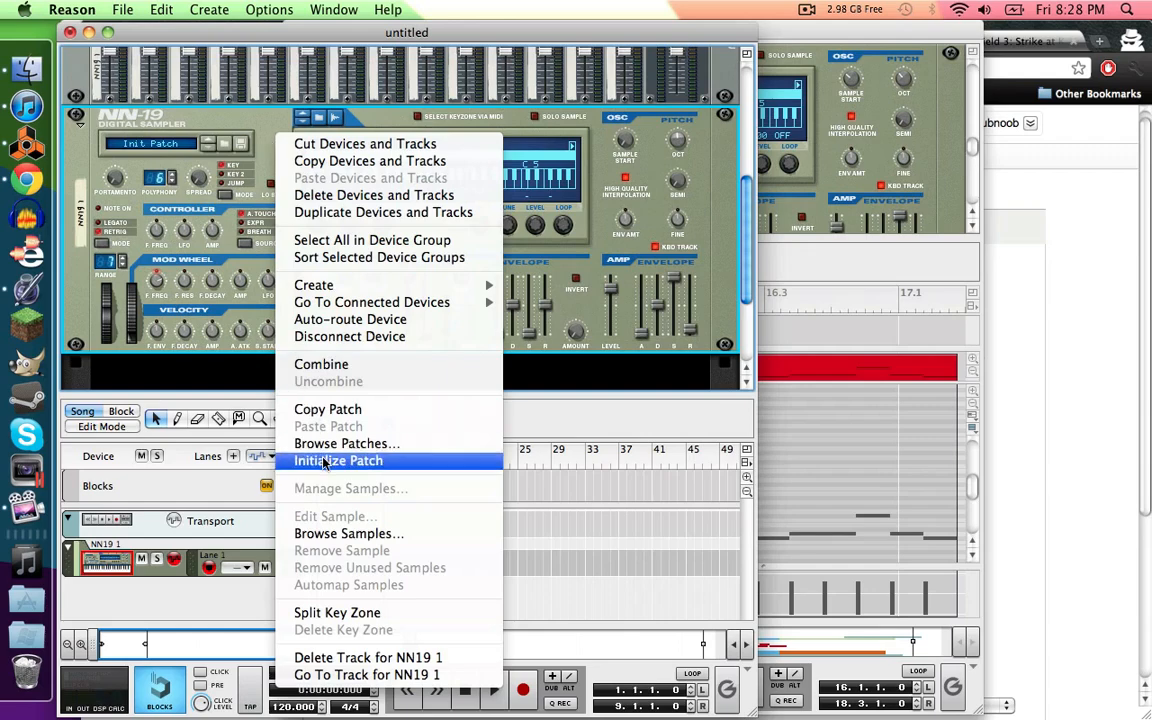
Reset the NN-19 to its initial patch with Initialize Patch.
click(338, 460)
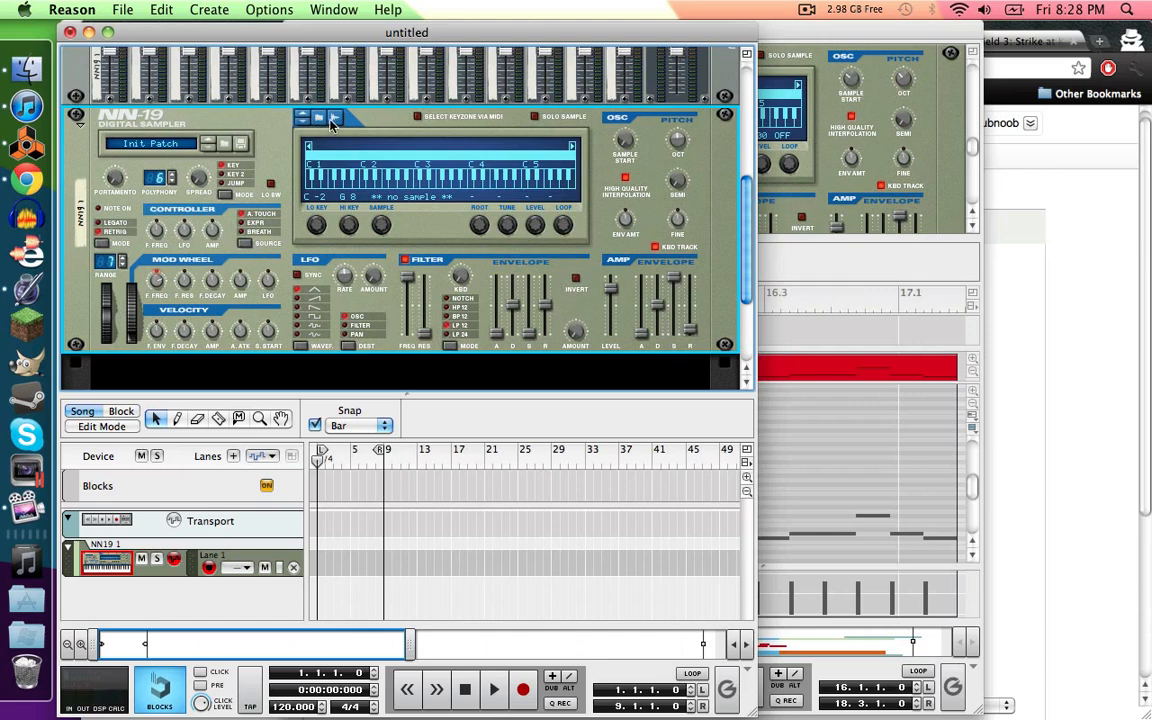
Load the vocal sample 'uuuuhhhhh D.wav' from the MLP folder into the NN-19.
click(334, 116)
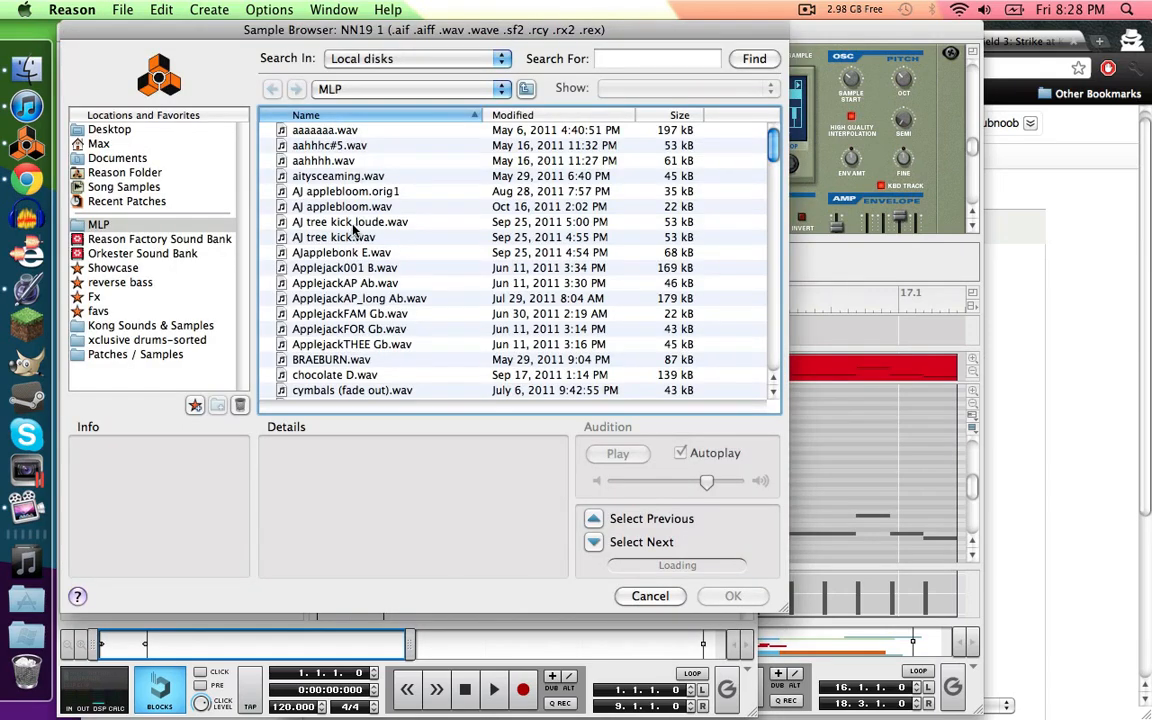
scroll(down, 3)
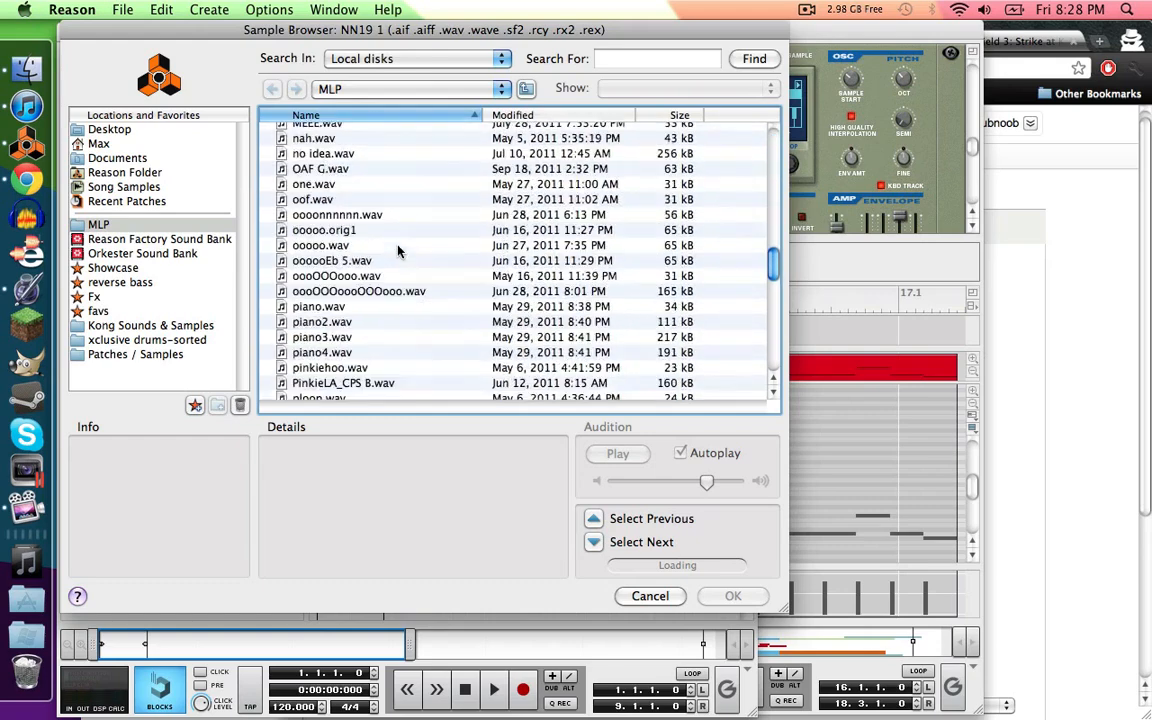
scroll(down, 3)
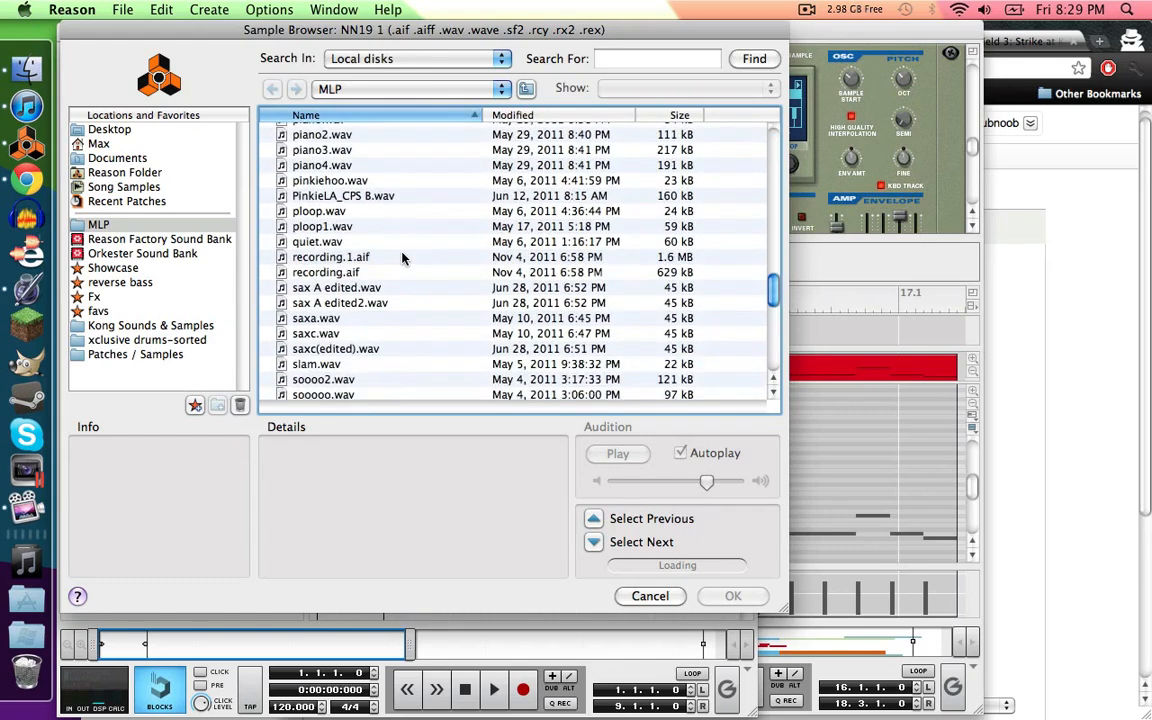
scroll(down, 3)
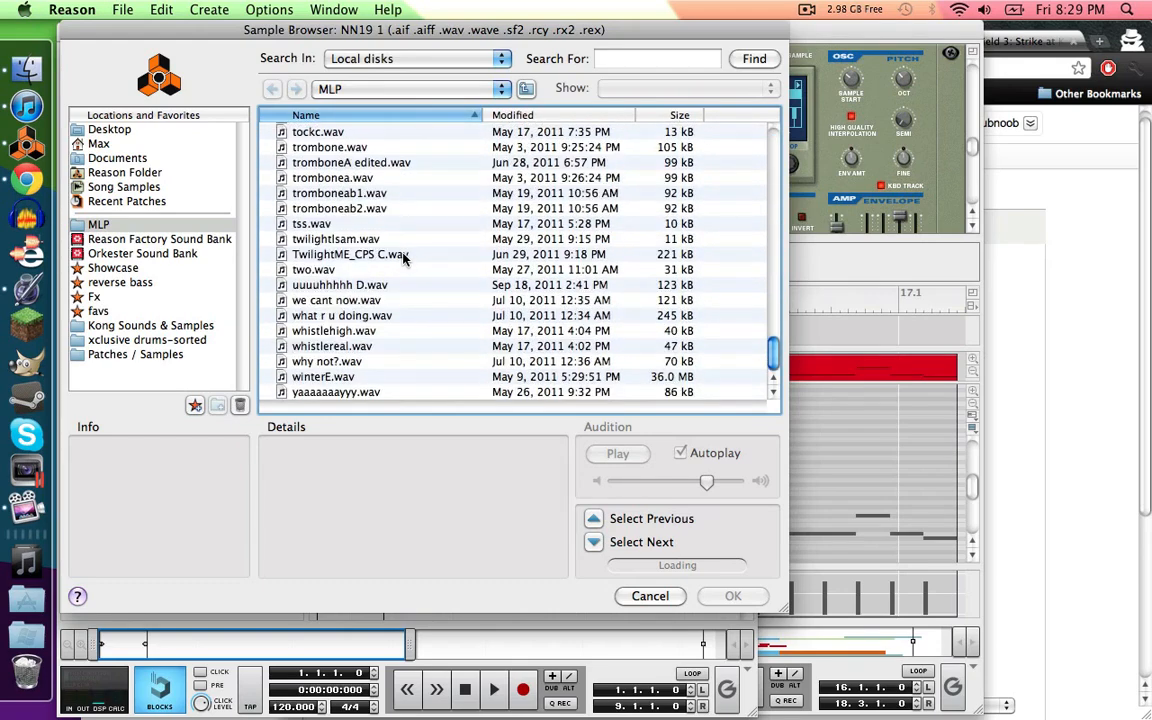
click(340, 284)
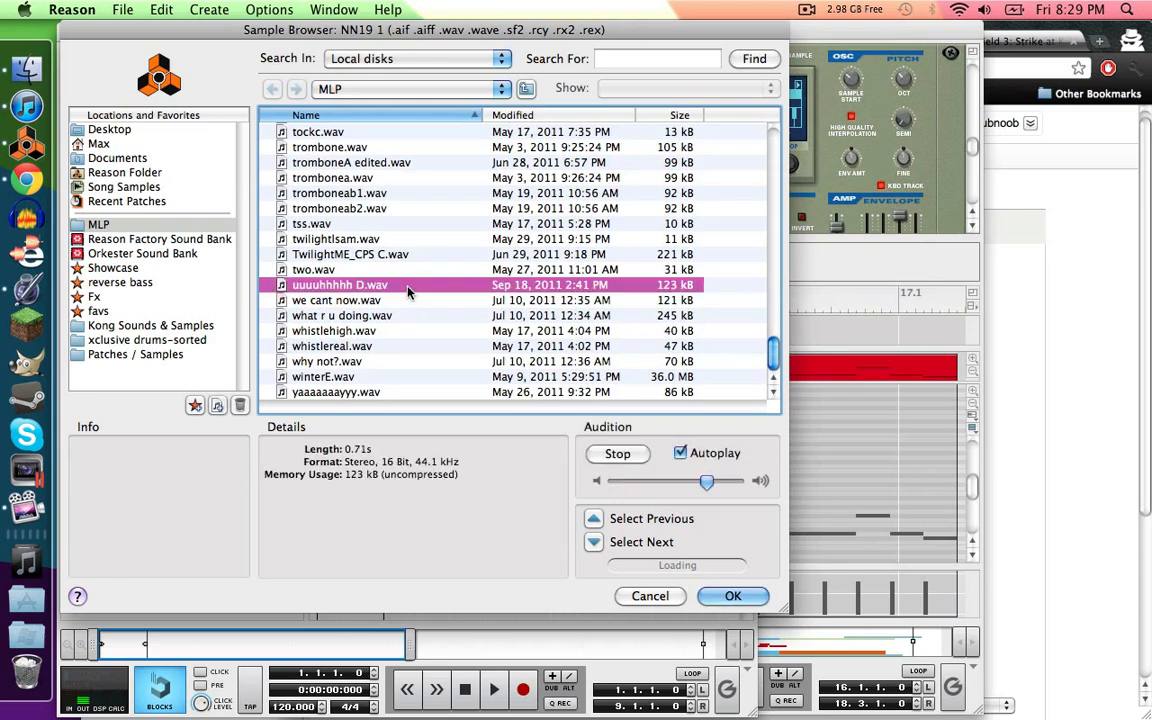
click(616, 452)
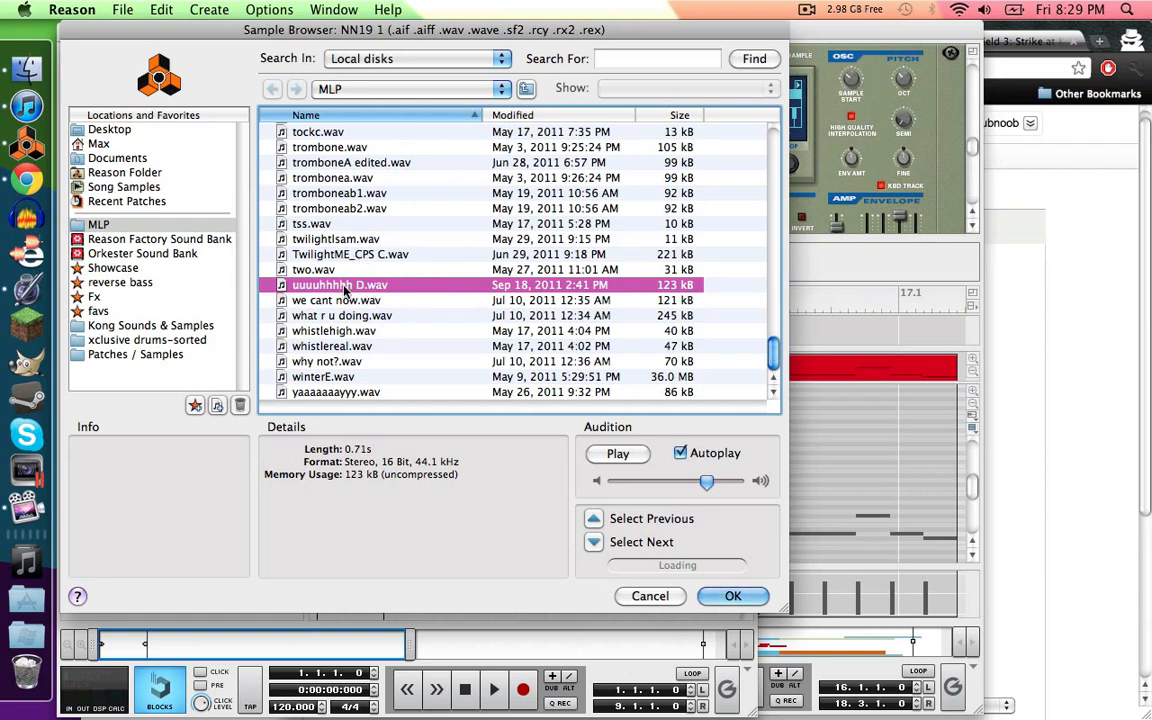
mouse_move(378, 280)
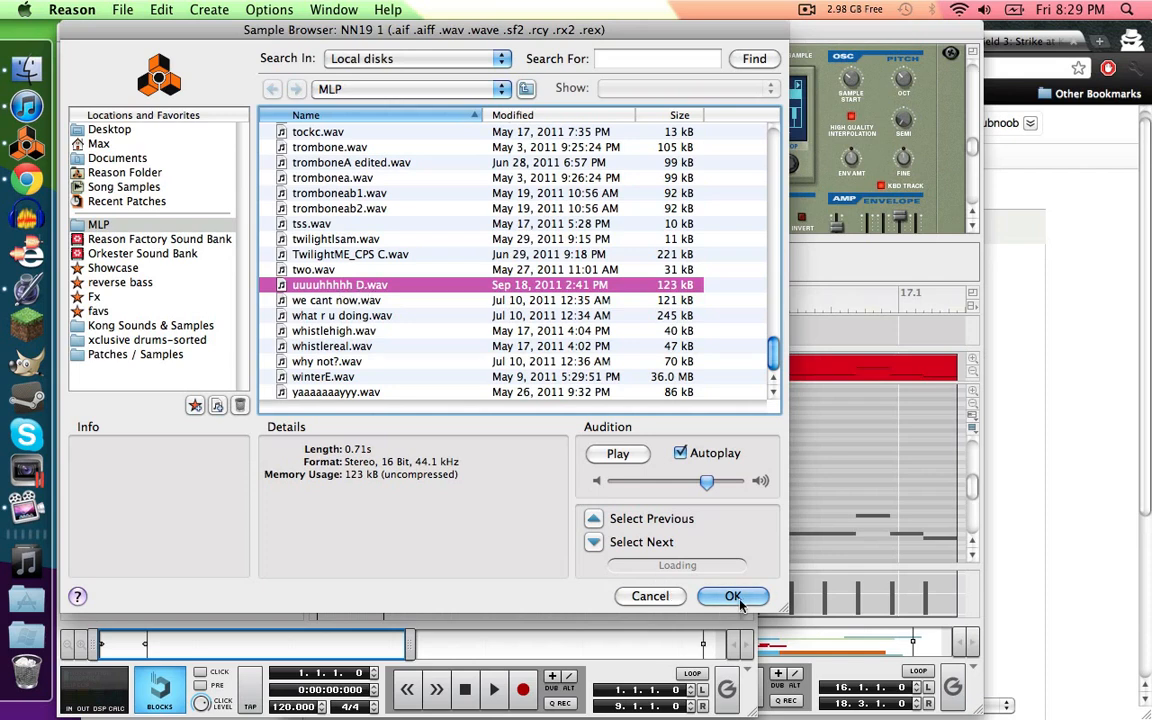
click(732, 596)
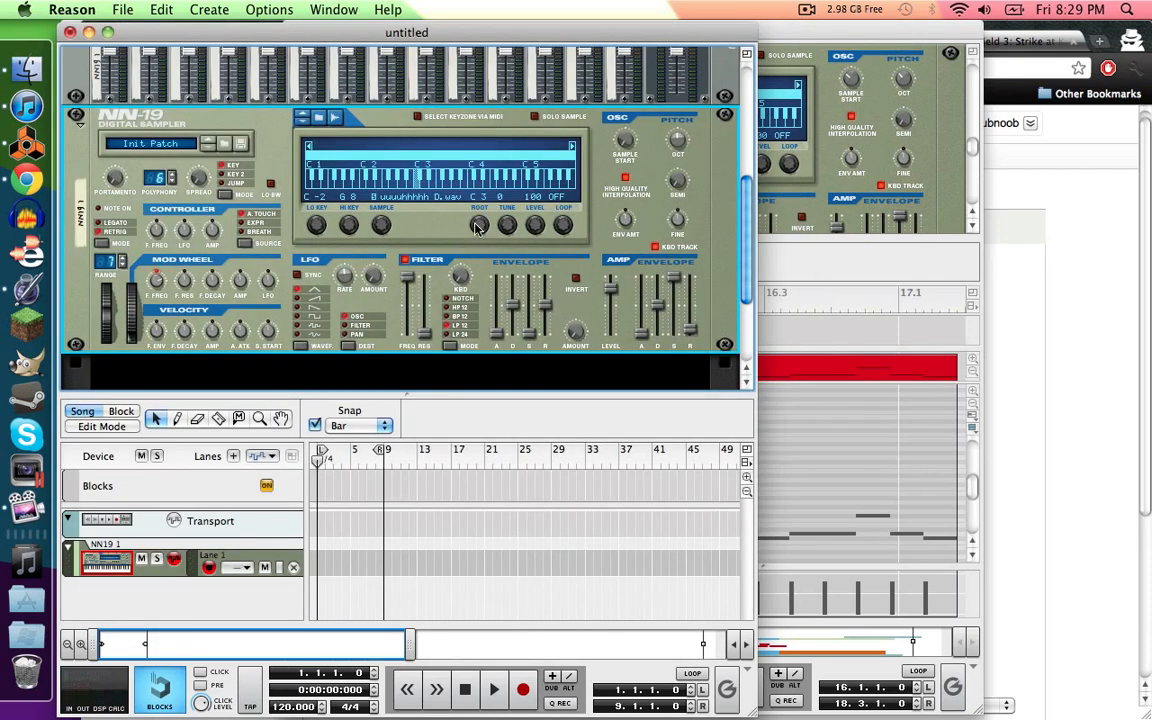
mouse_move(484, 208)
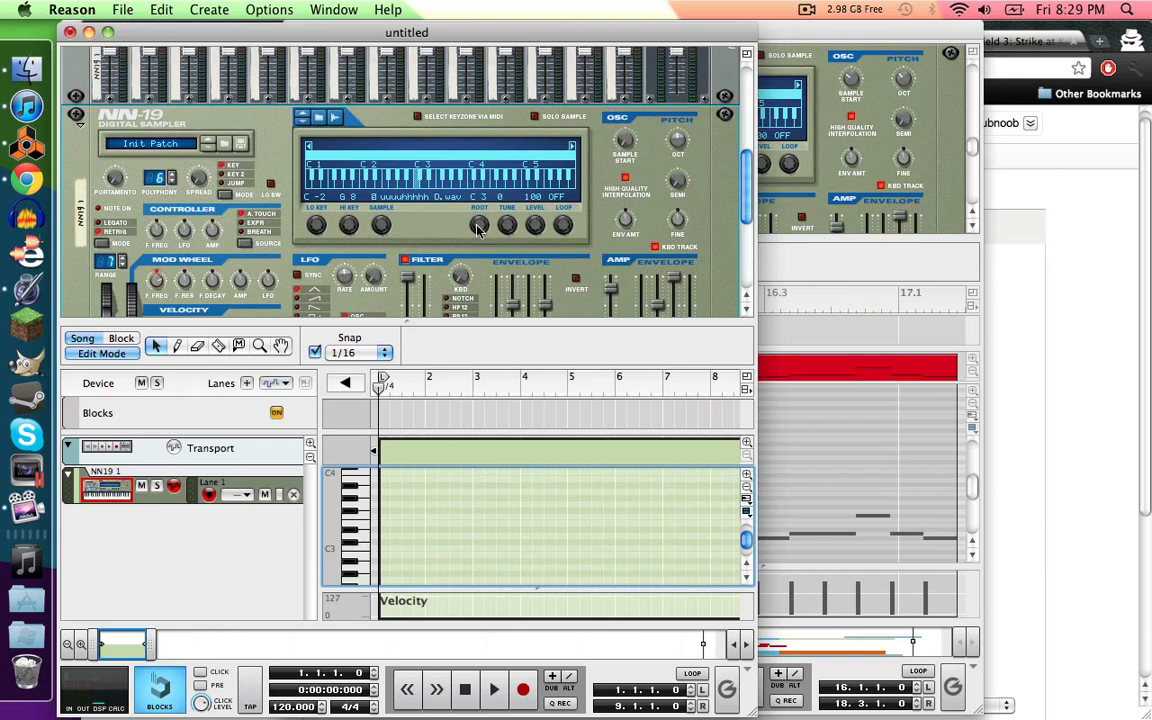
mouse_move(478, 224)
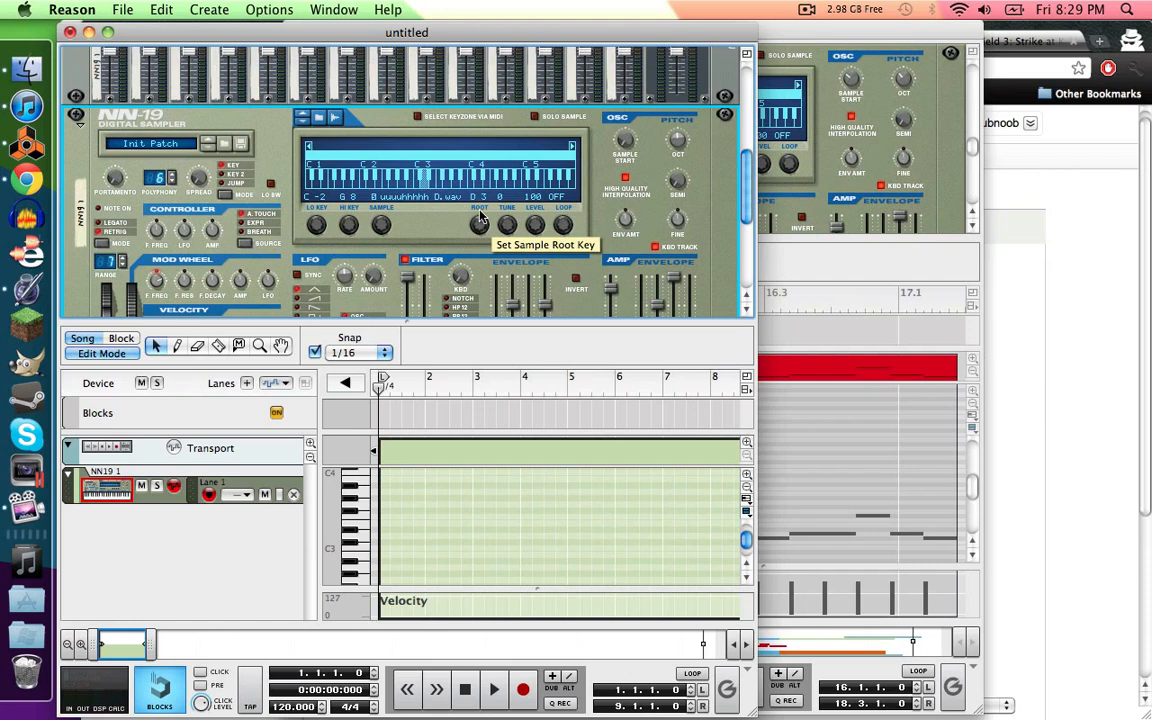
mouse_move(428, 204)
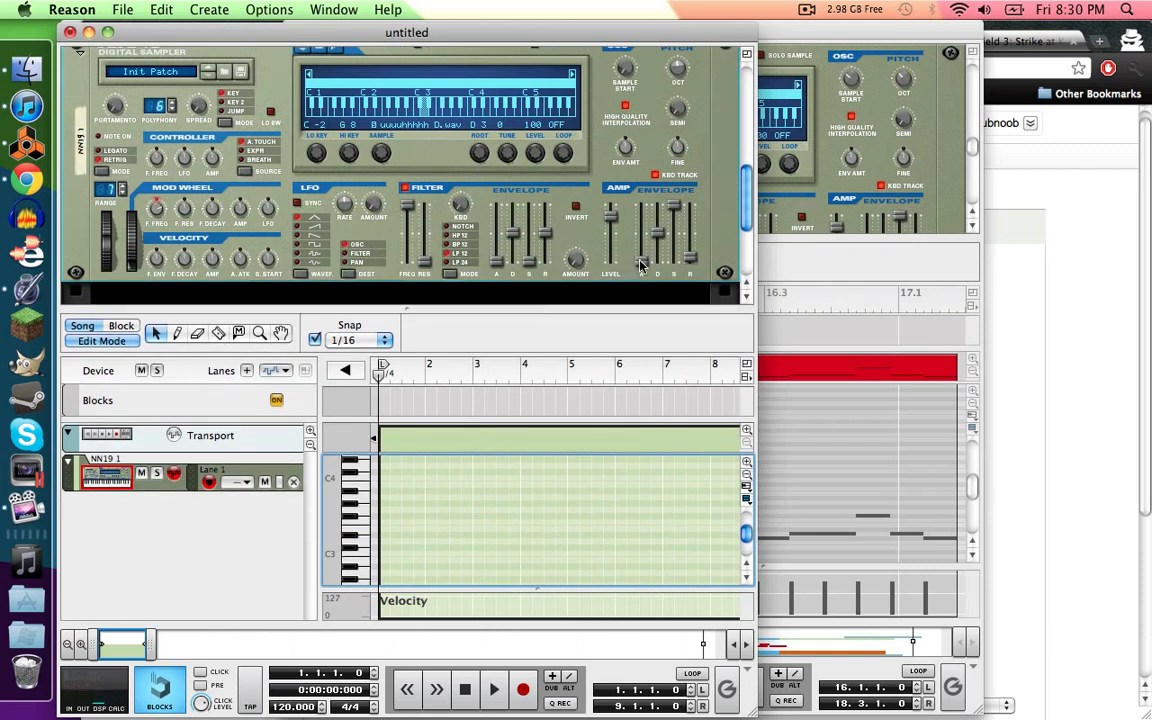
mouse_move(644, 268)
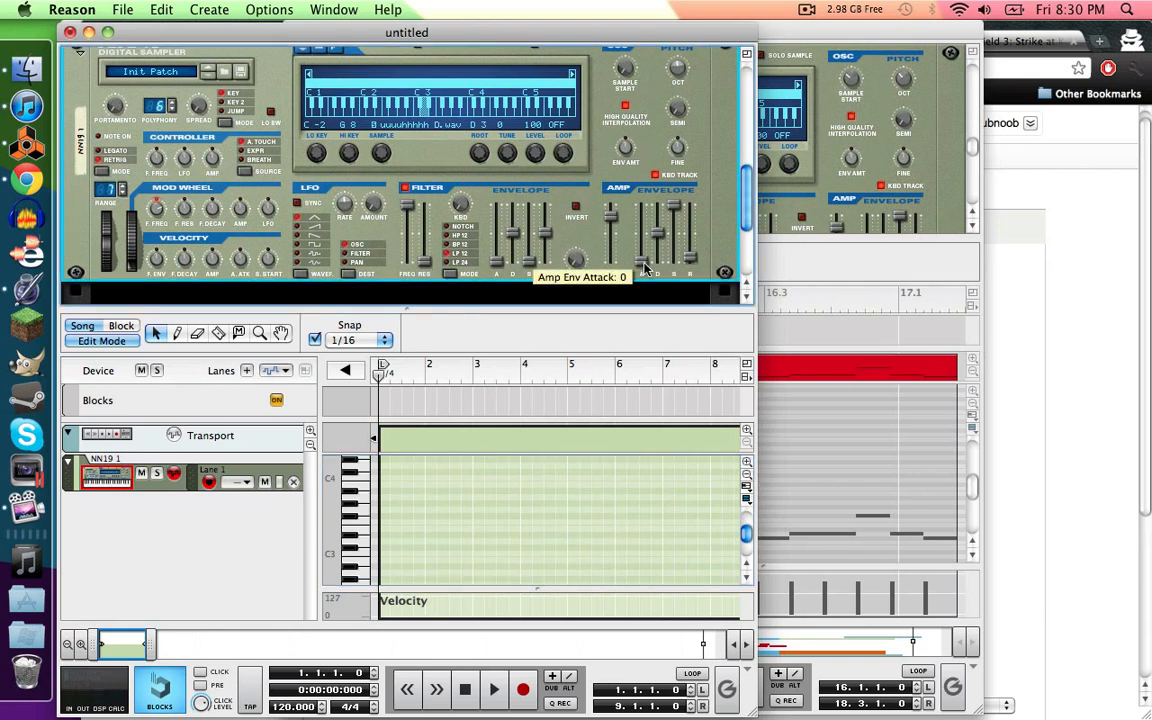
Raise the NN-19's Amp Envelope Attack slider above zero.
drag(642, 236, 642, 210)
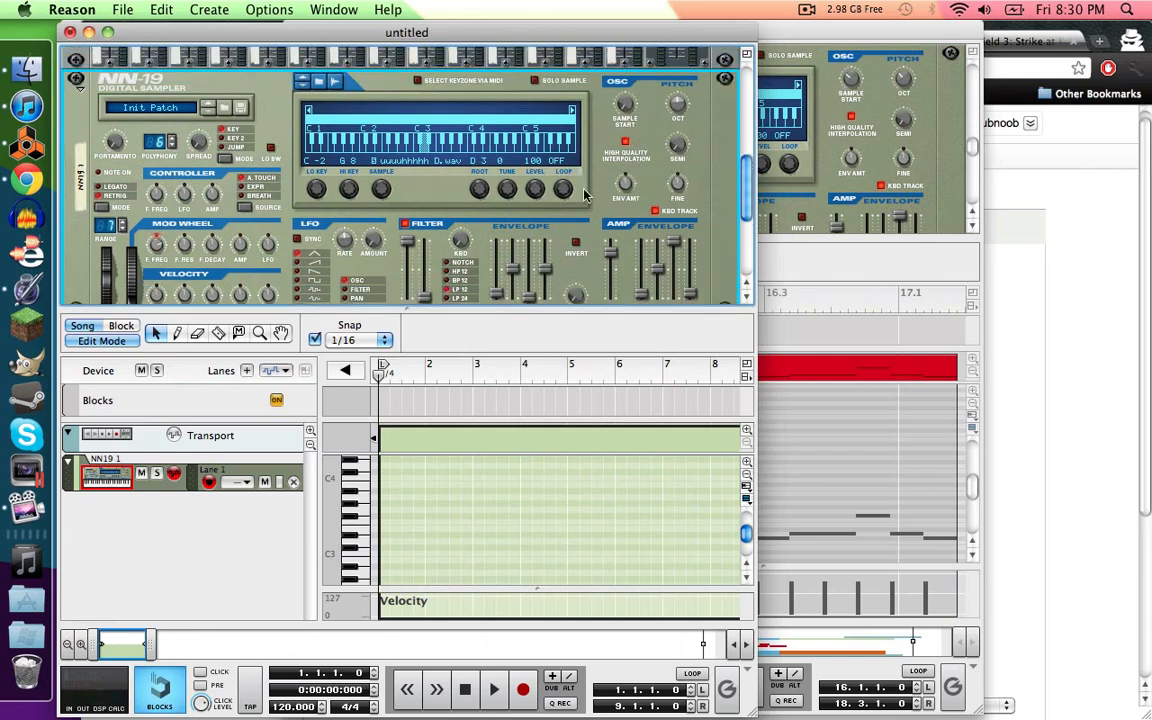
mouse_move(648, 180)
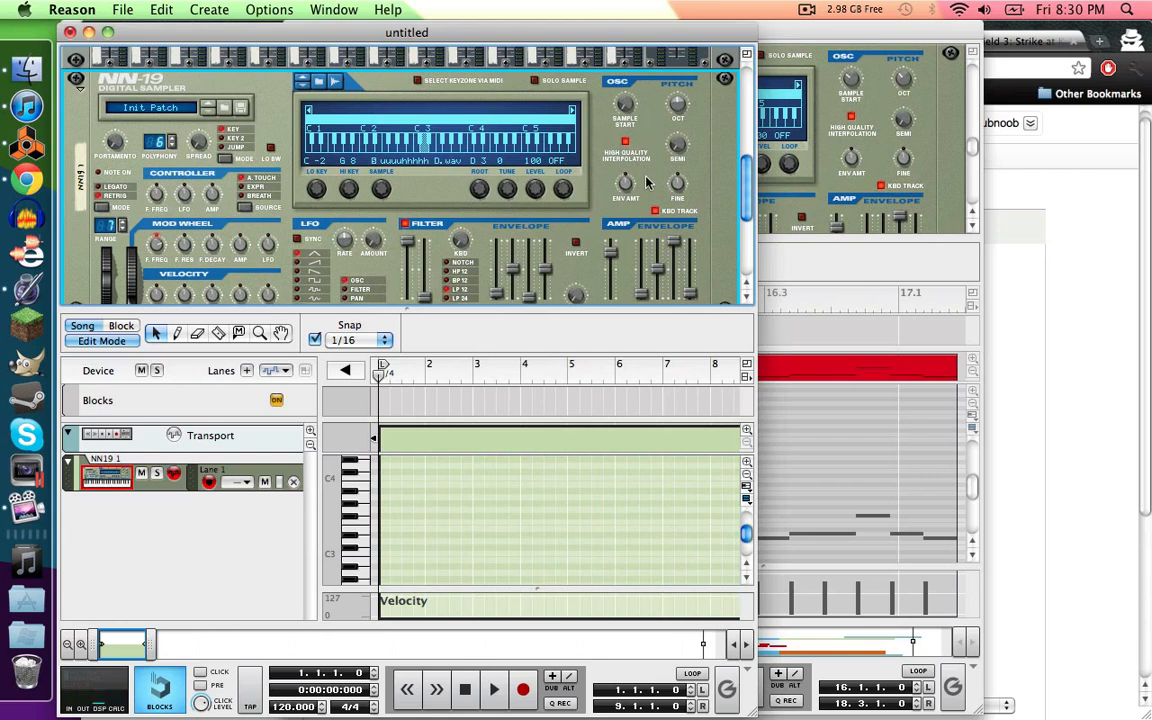
mouse_move(680, 136)
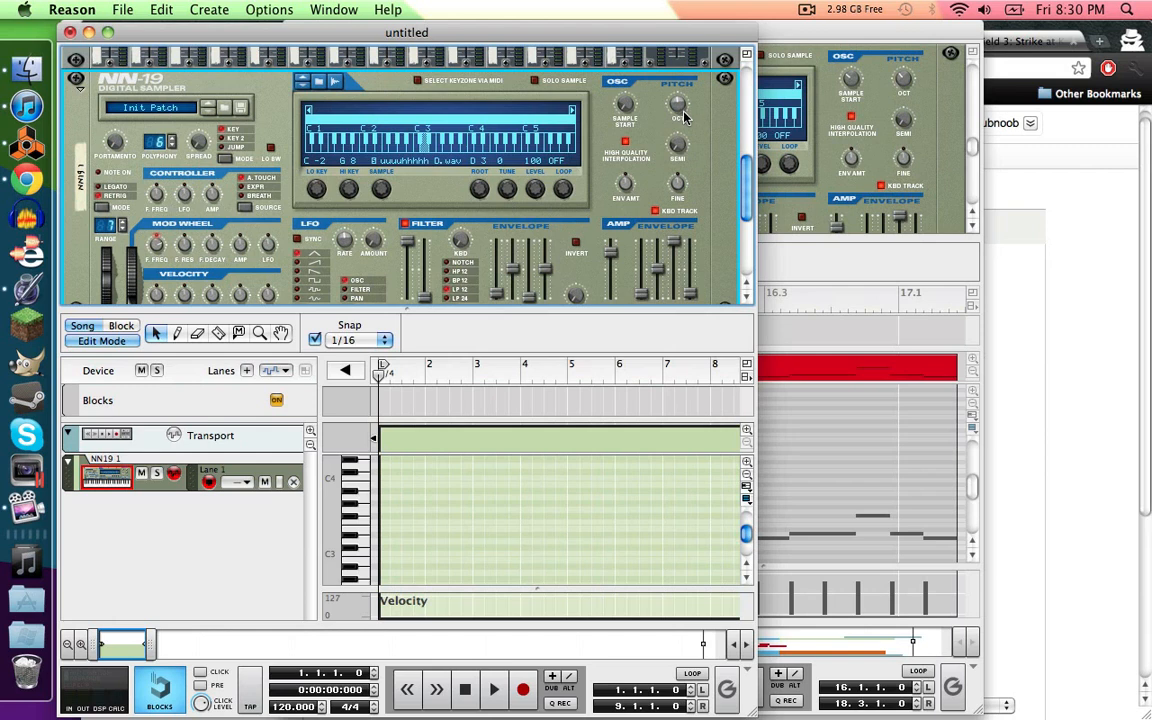
mouse_move(684, 136)
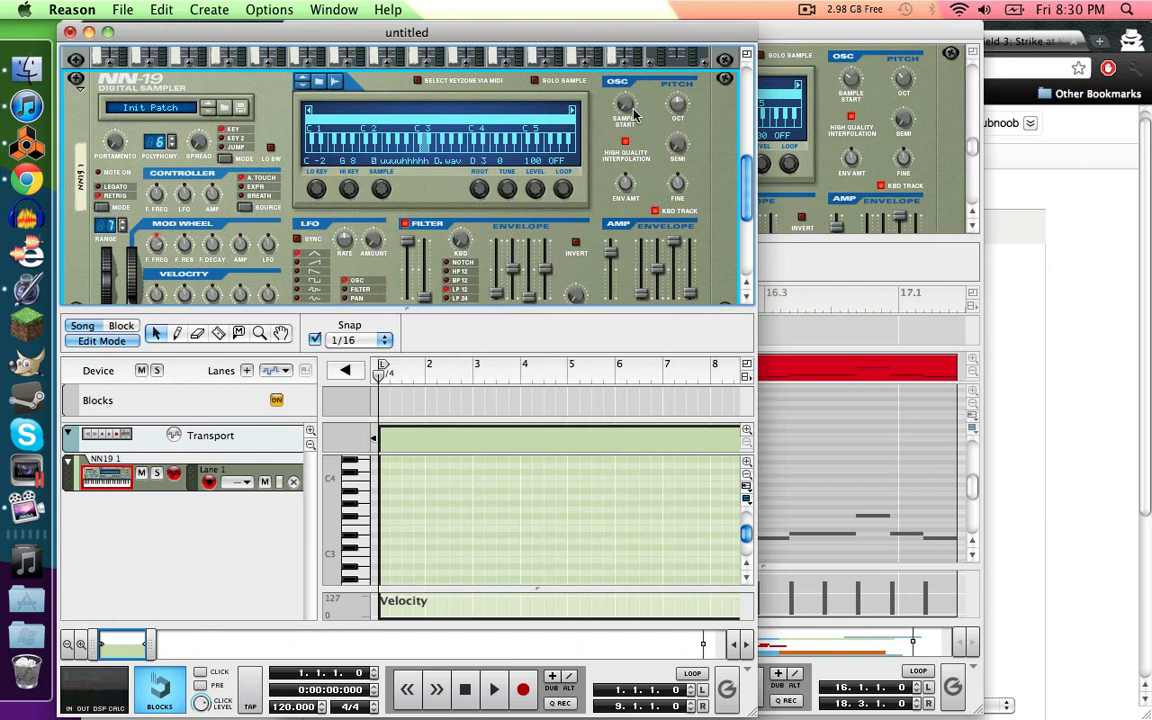
mouse_move(504, 368)
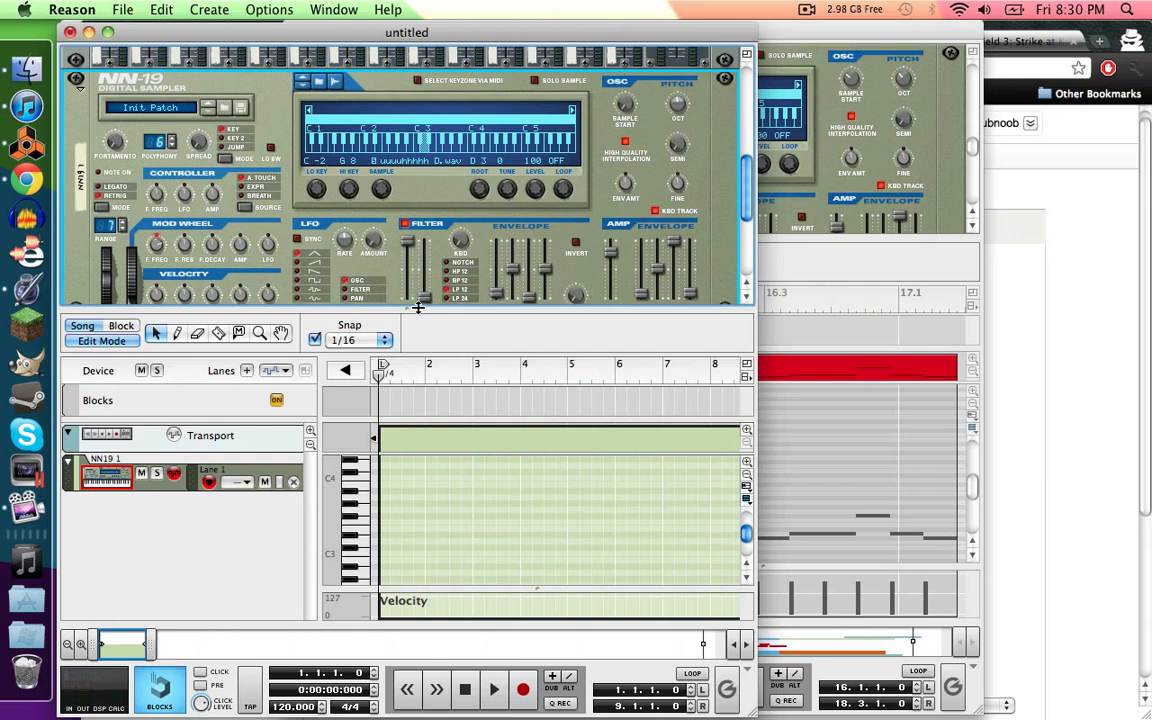
mouse_move(636, 108)
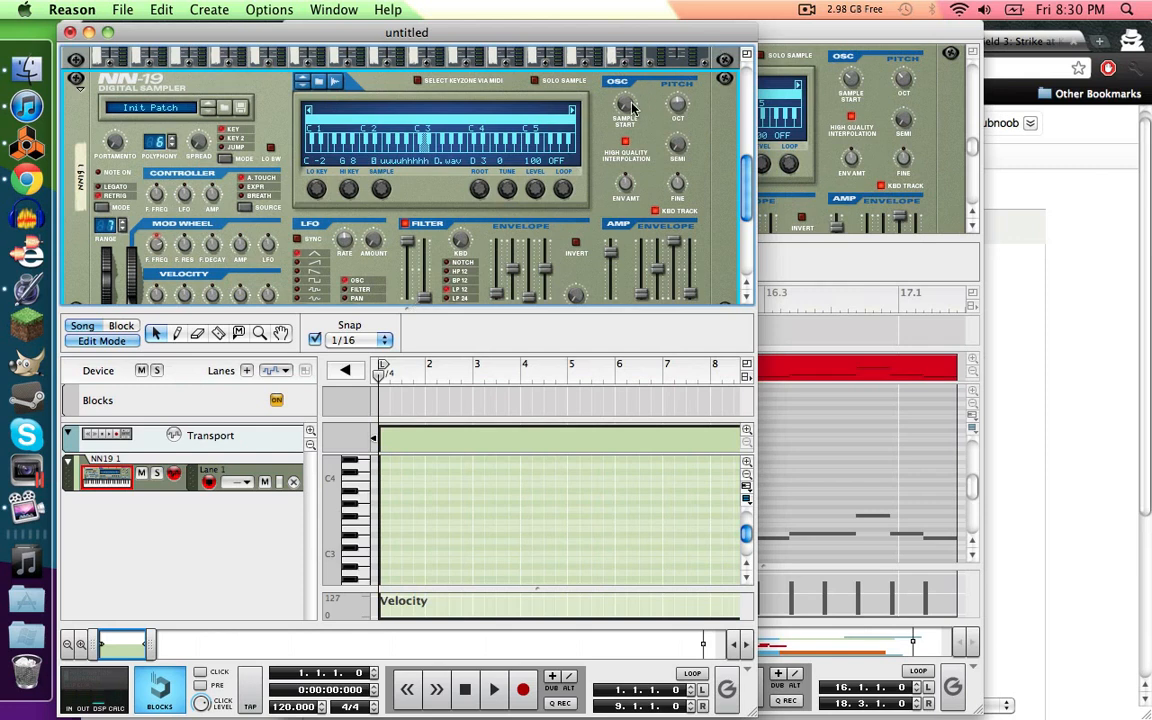
mouse_move(628, 110)
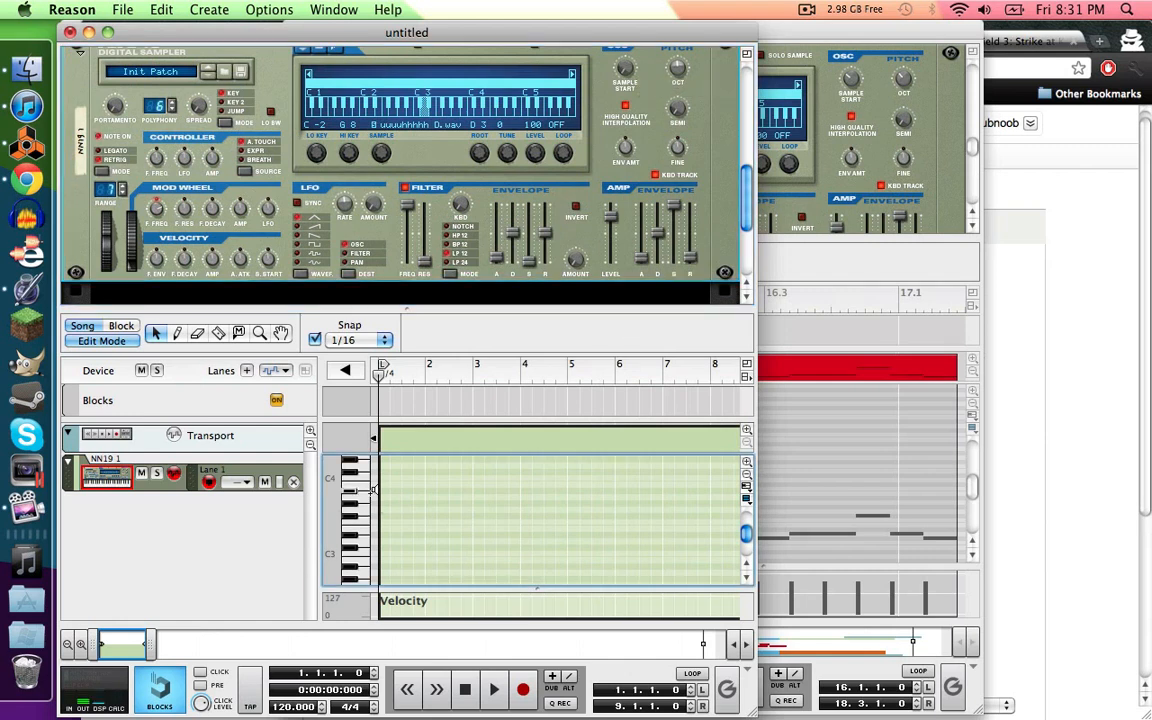
mouse_move(432, 498)
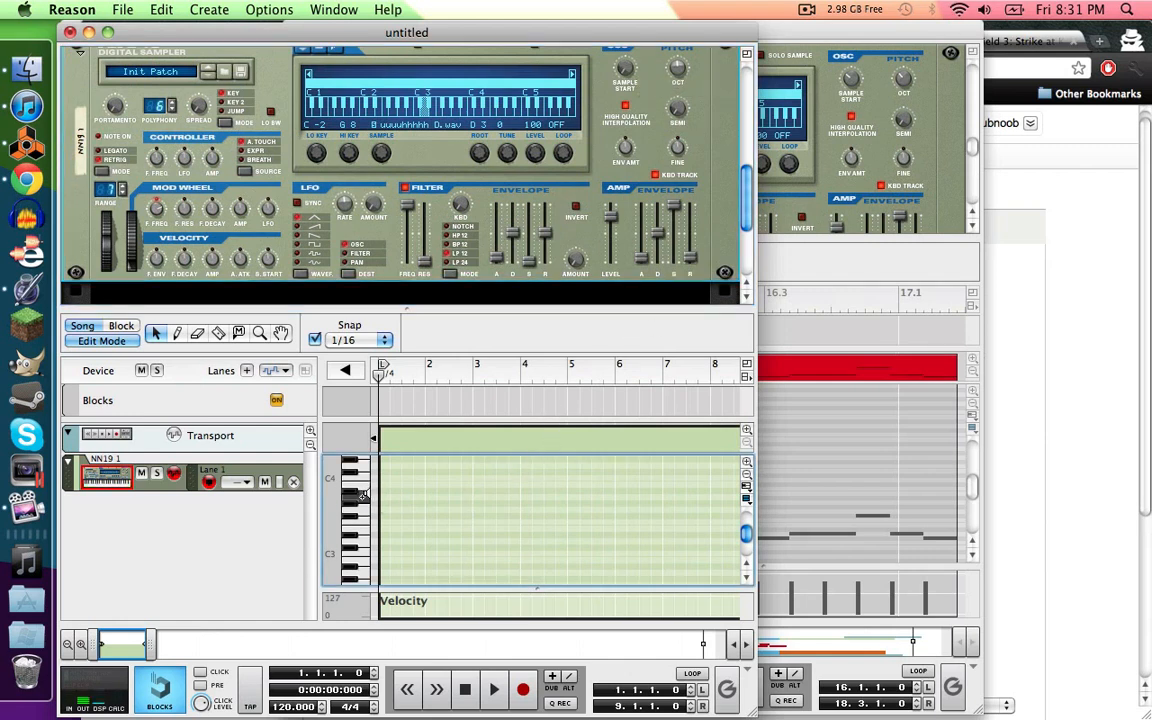
mouse_move(624, 78)
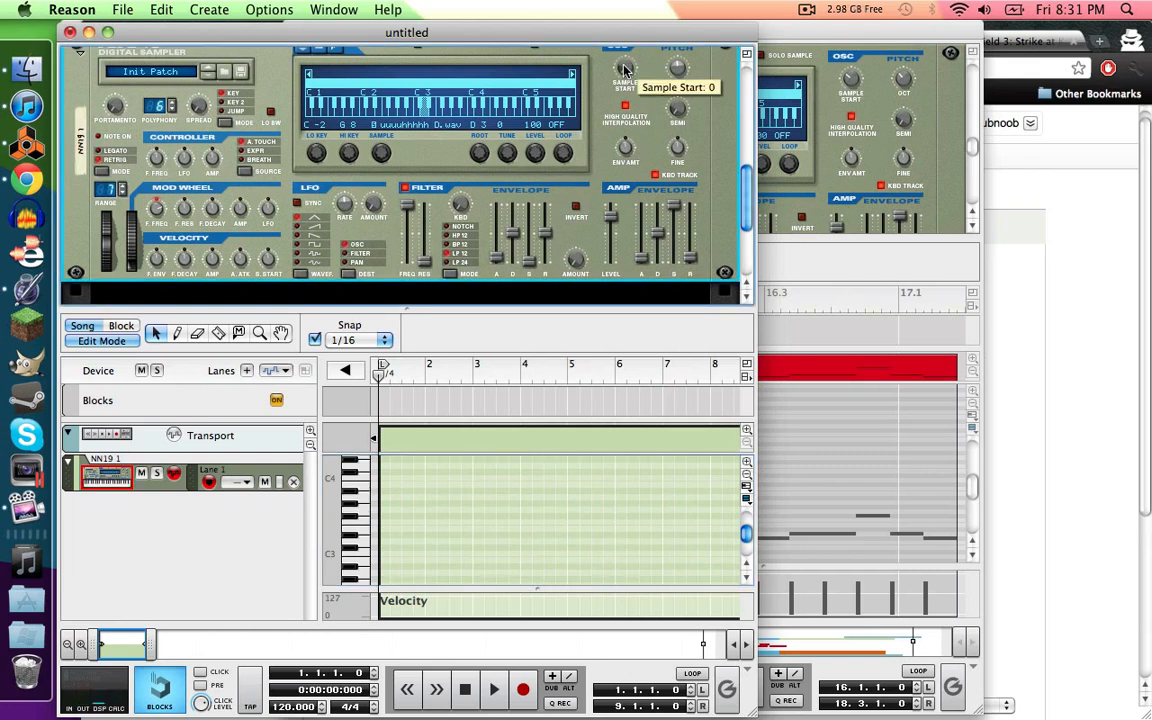
mouse_move(350, 622)
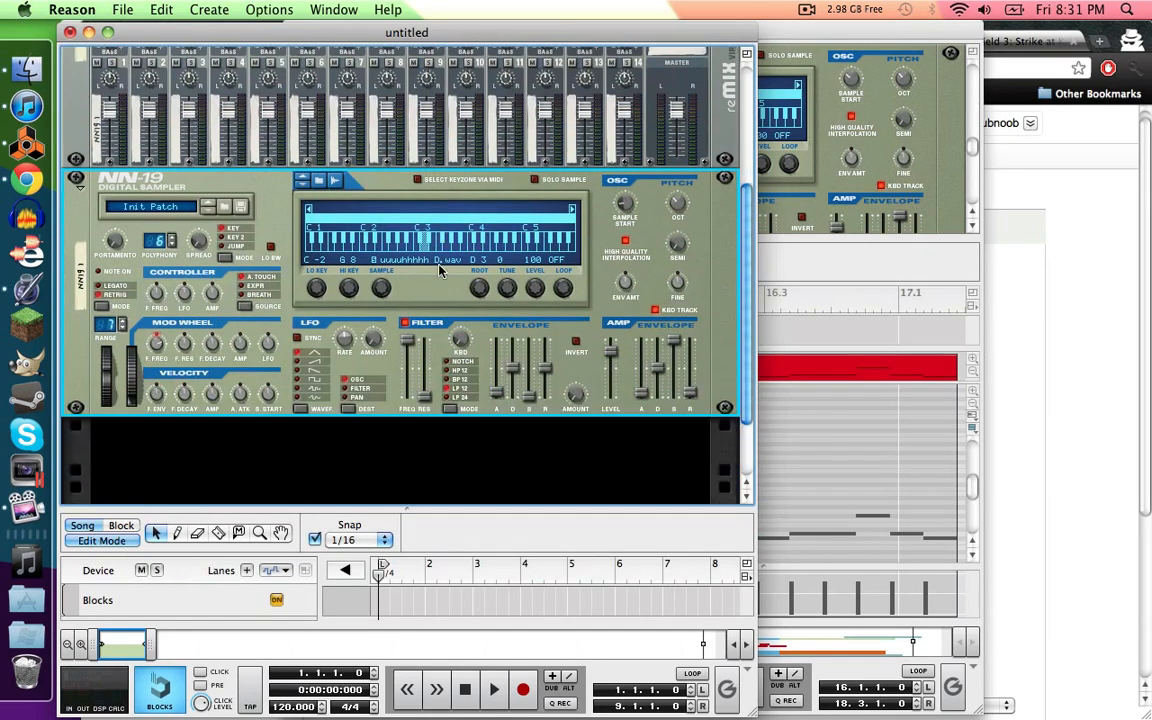
mouse_move(410, 512)
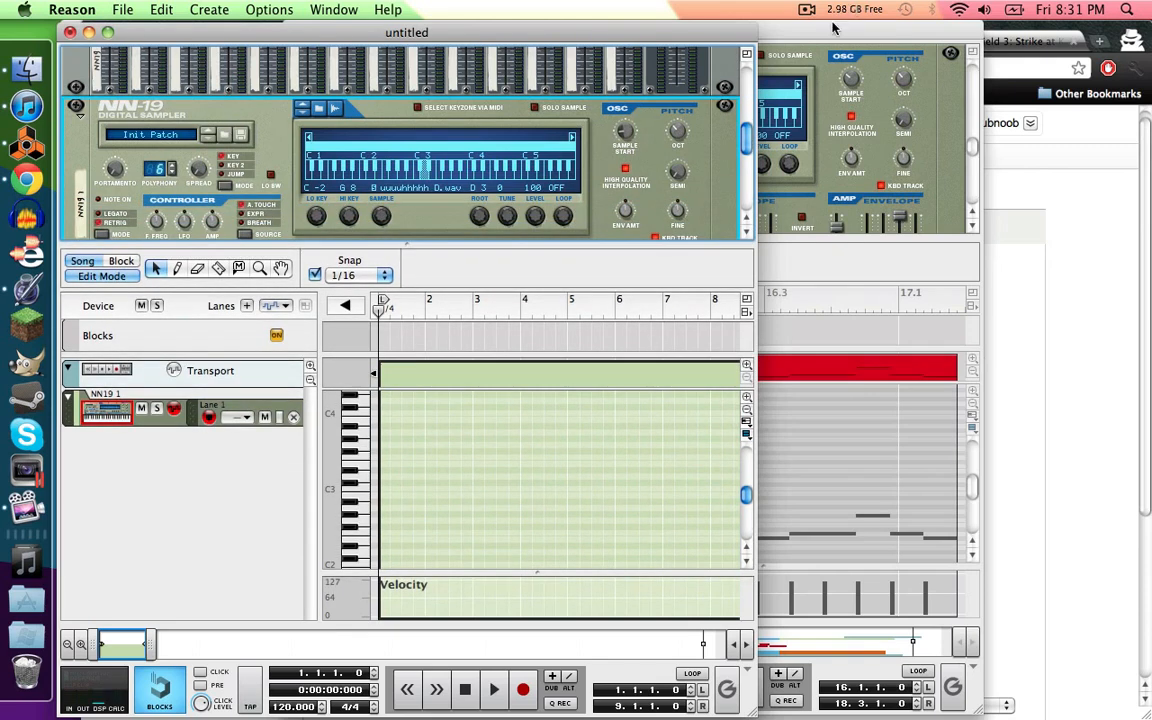
mouse_move(584, 364)
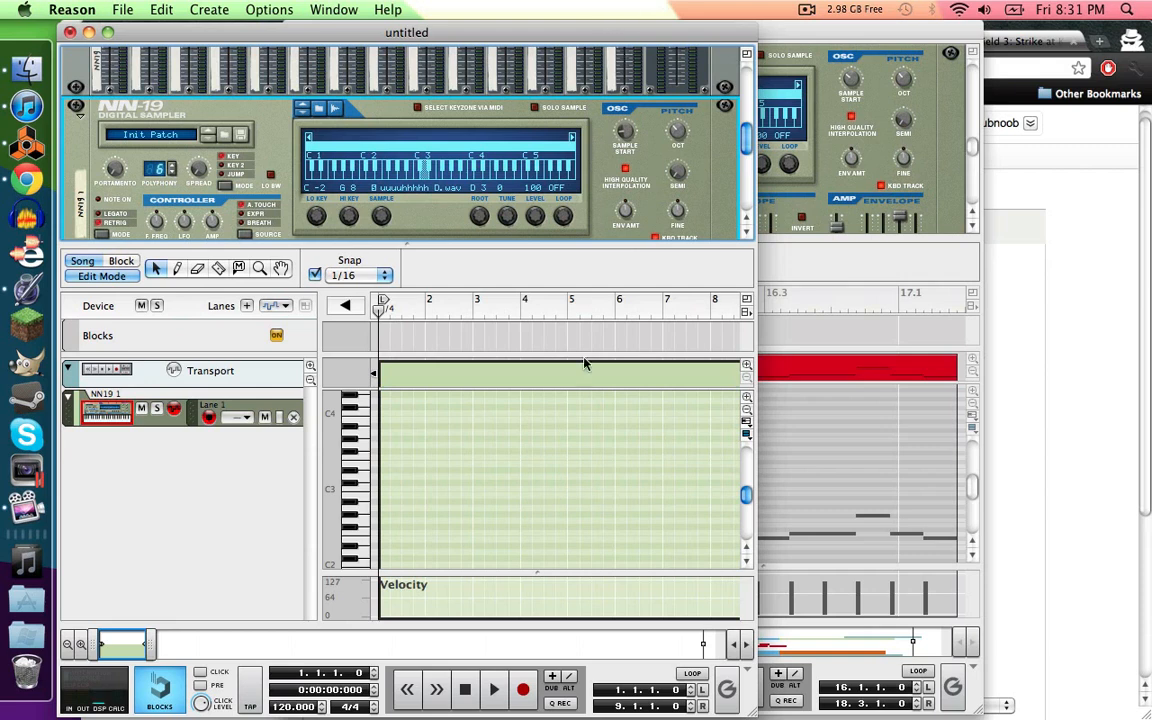